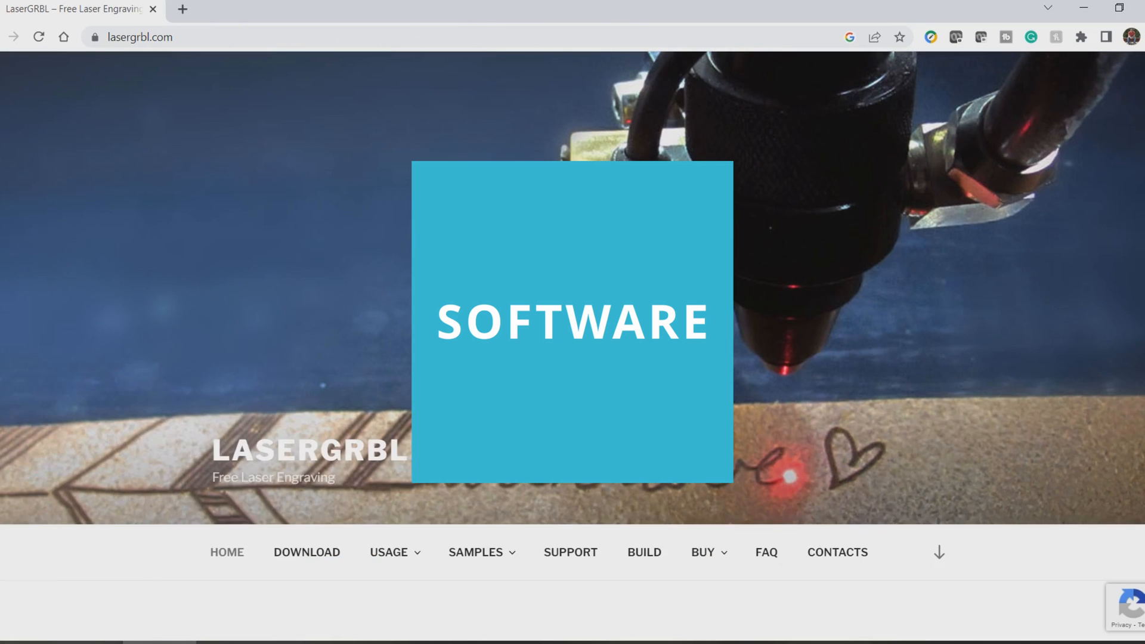
- Scroll lasergrbl.com and jump down to its Download section
scroll(down, 3)
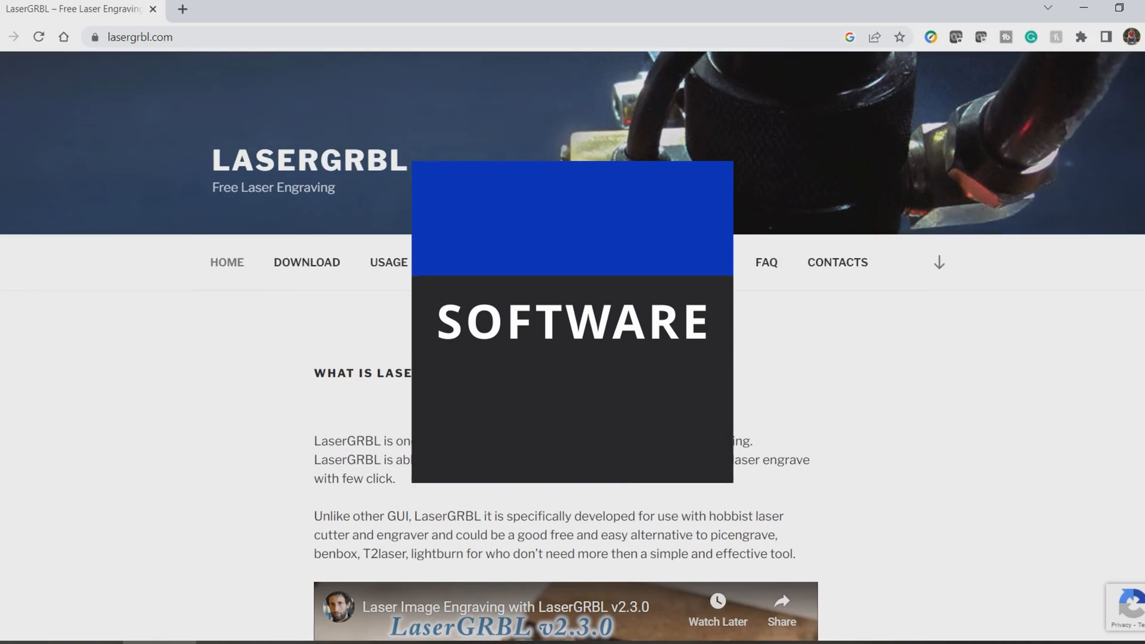
click(306, 263)
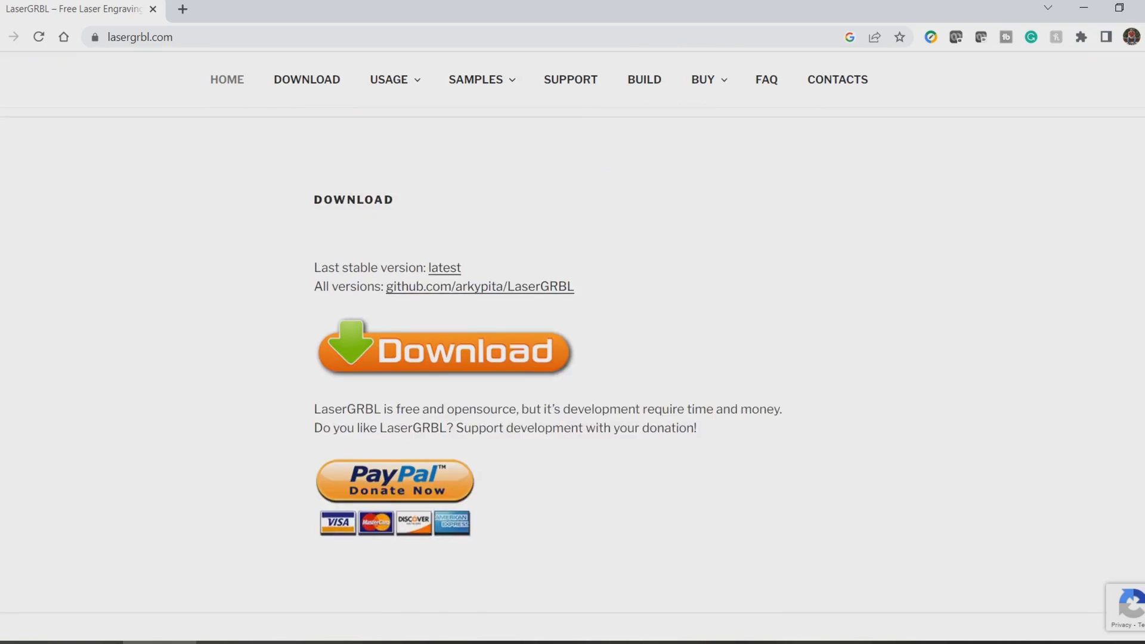
scroll(down, 3)
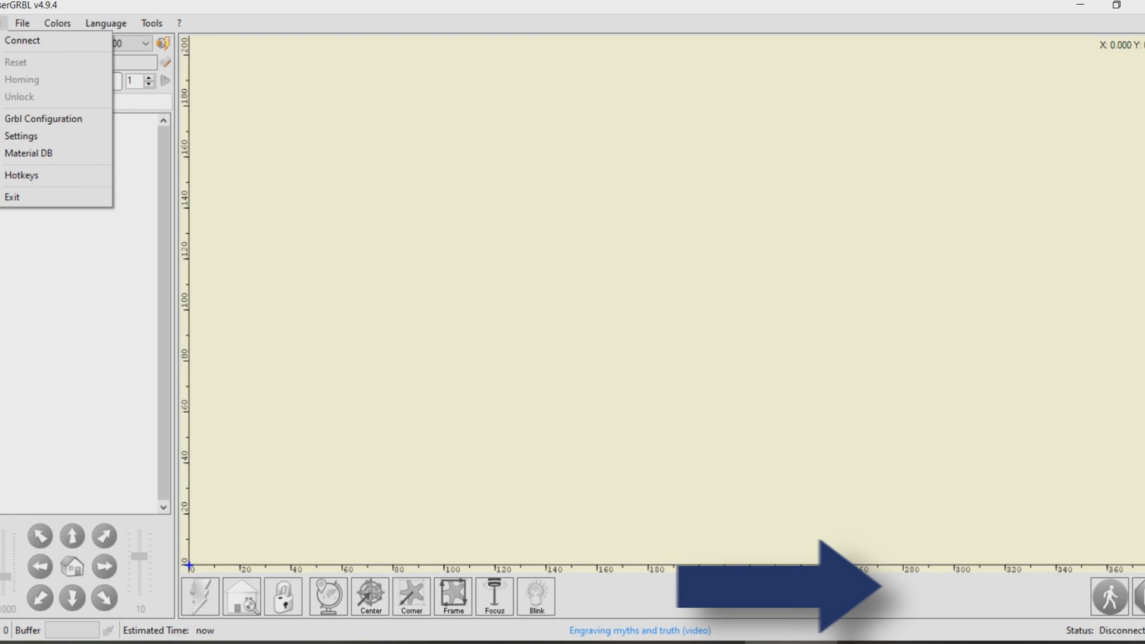
- Connect LaserGRBL to the laser engraver from the Grbl menu
click(22, 40)
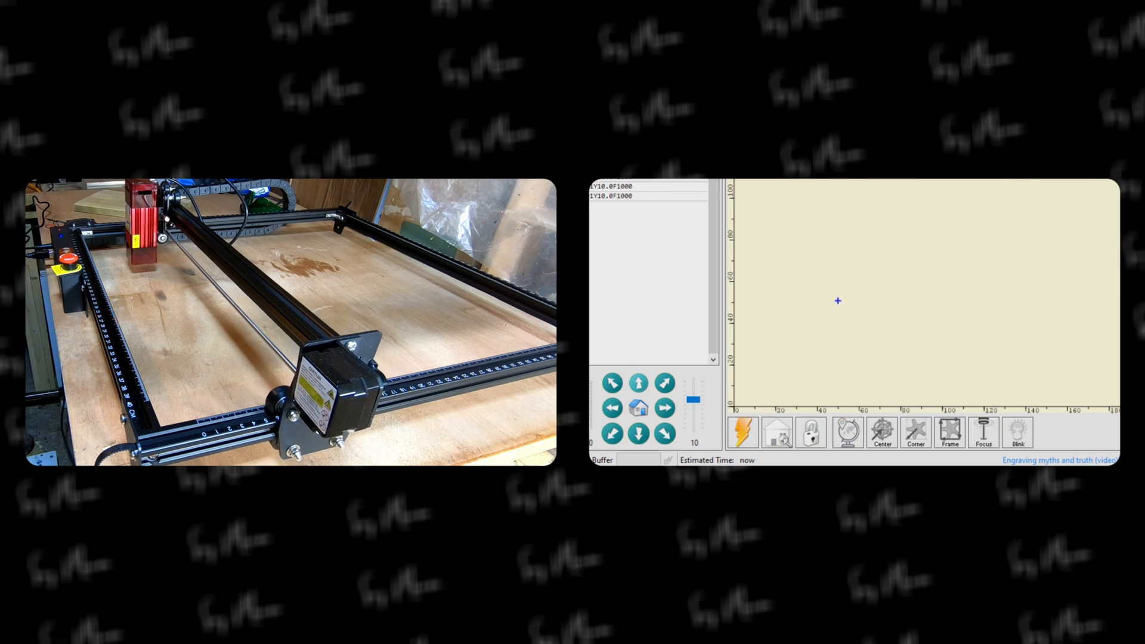
- Jog the laser head, return it to origin, and turn on the focusing beam
click(638, 407)
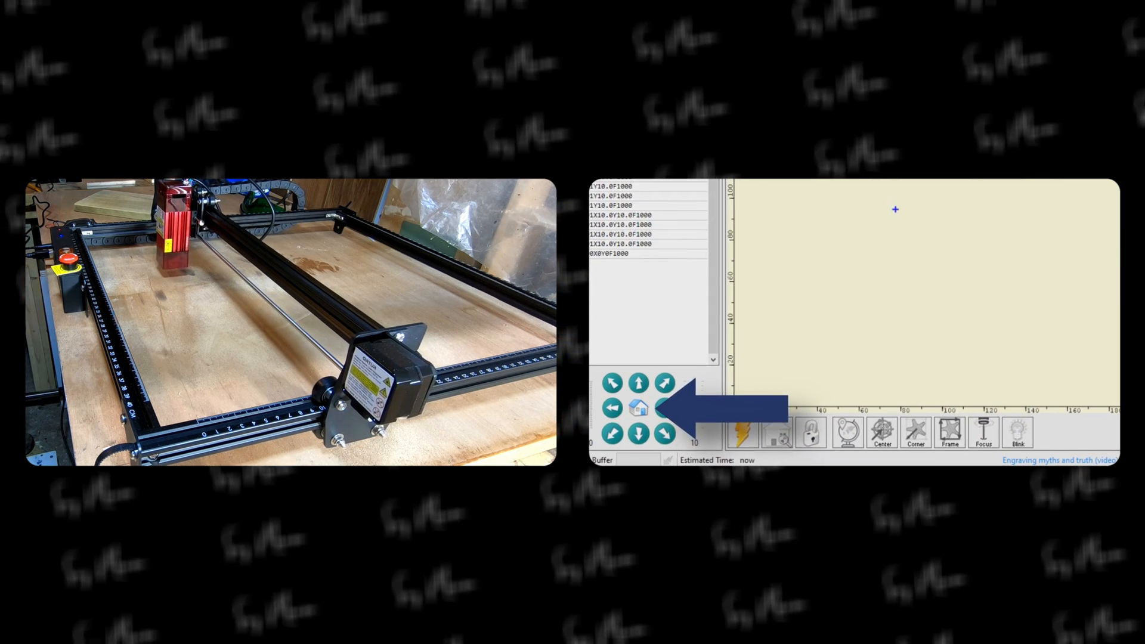
click(663, 407)
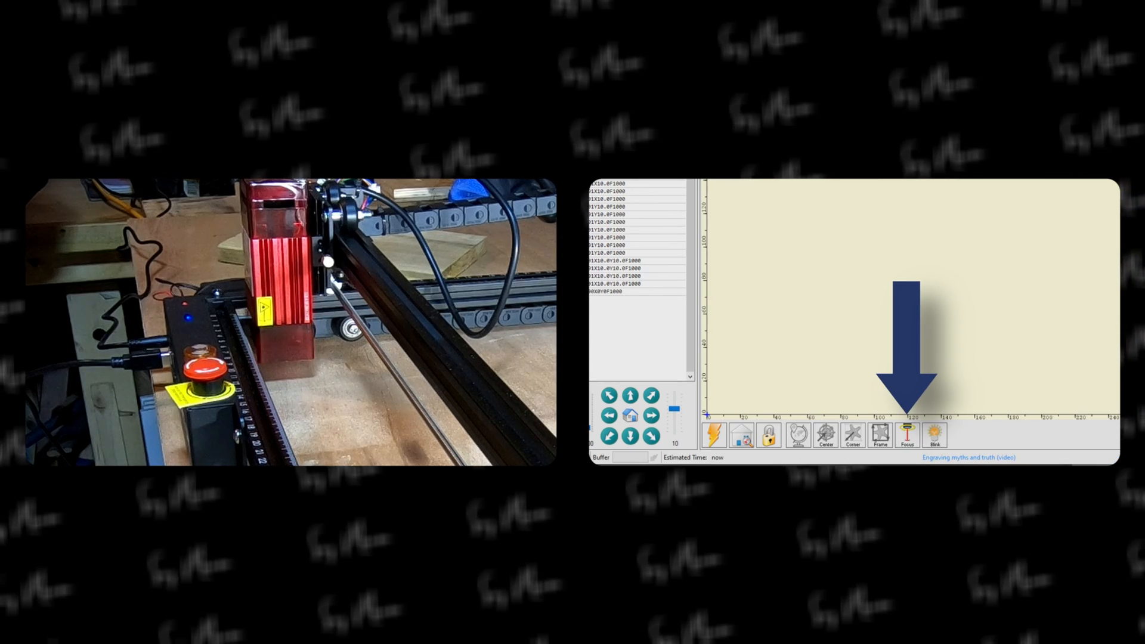
click(908, 435)
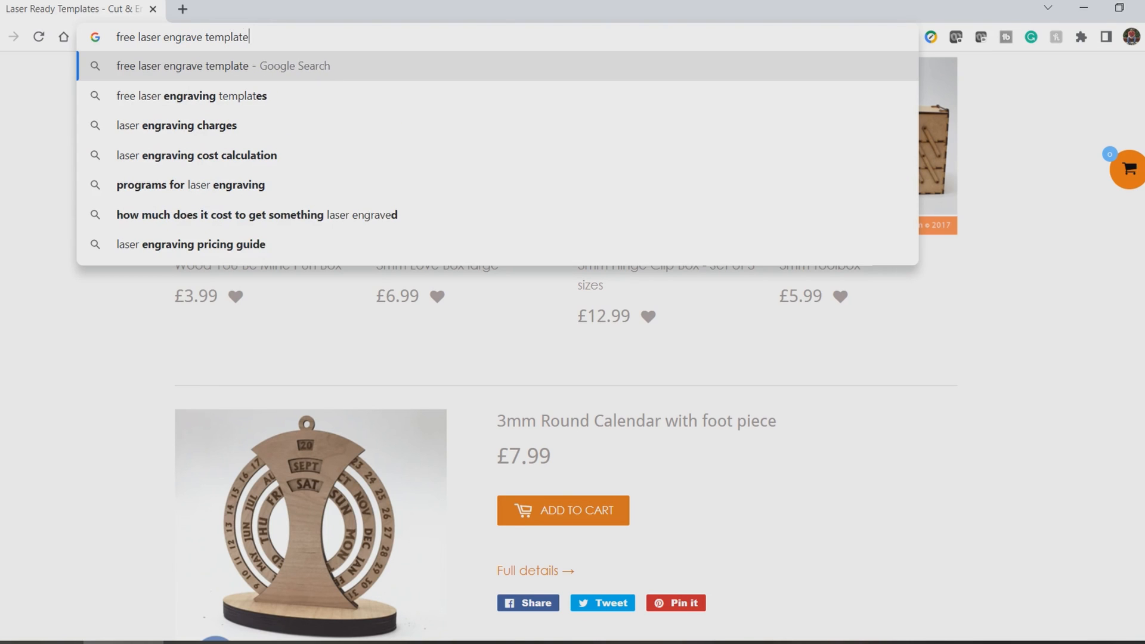
- Open laser-templates.com from a Google search and download the 3D 3mm Wooden Box template
text(search?q=)
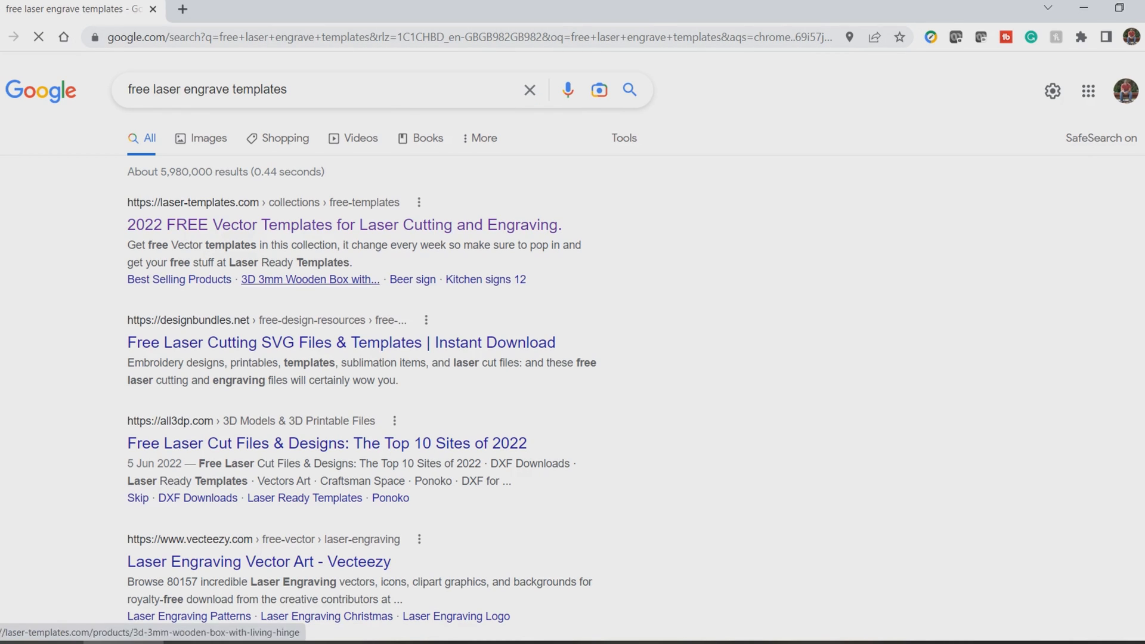
right_click(292, 225)
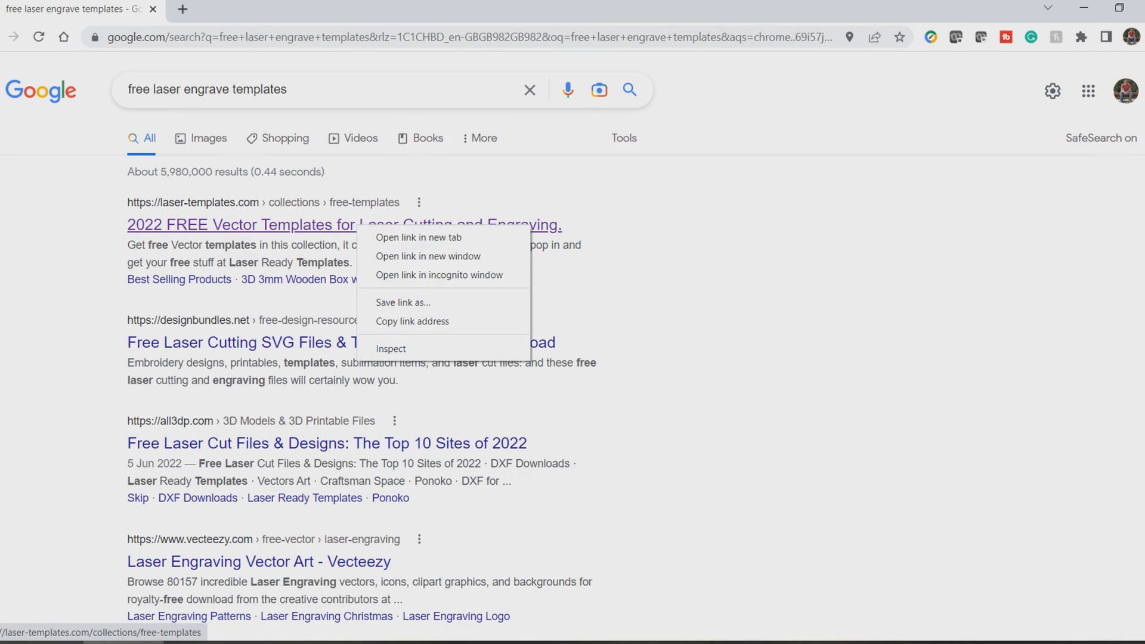
click(418, 237)
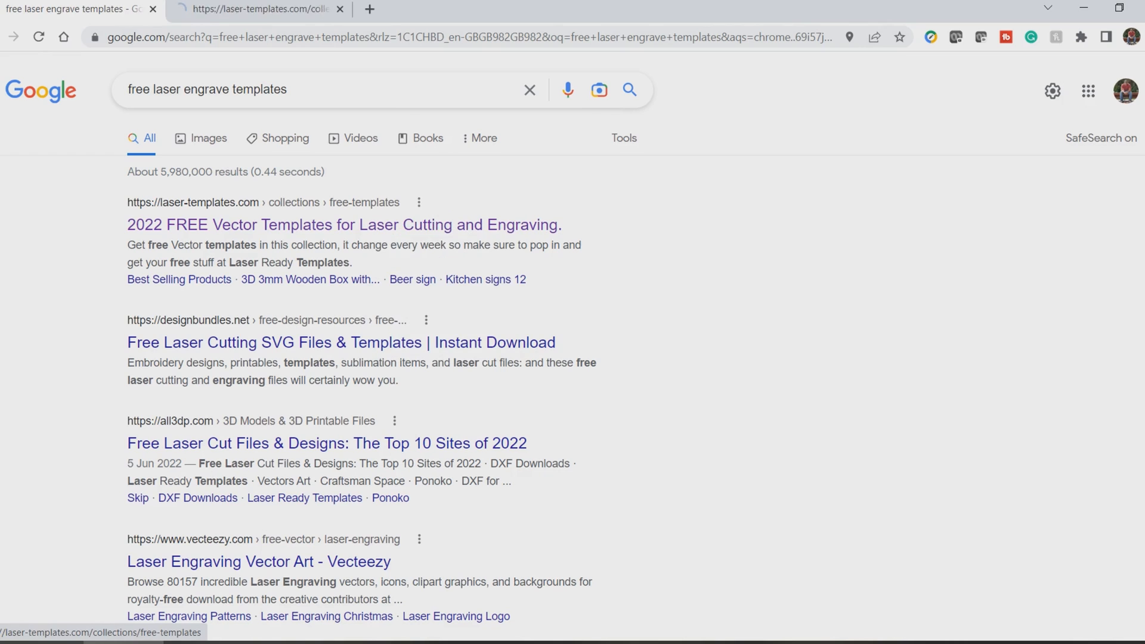
click(344, 225)
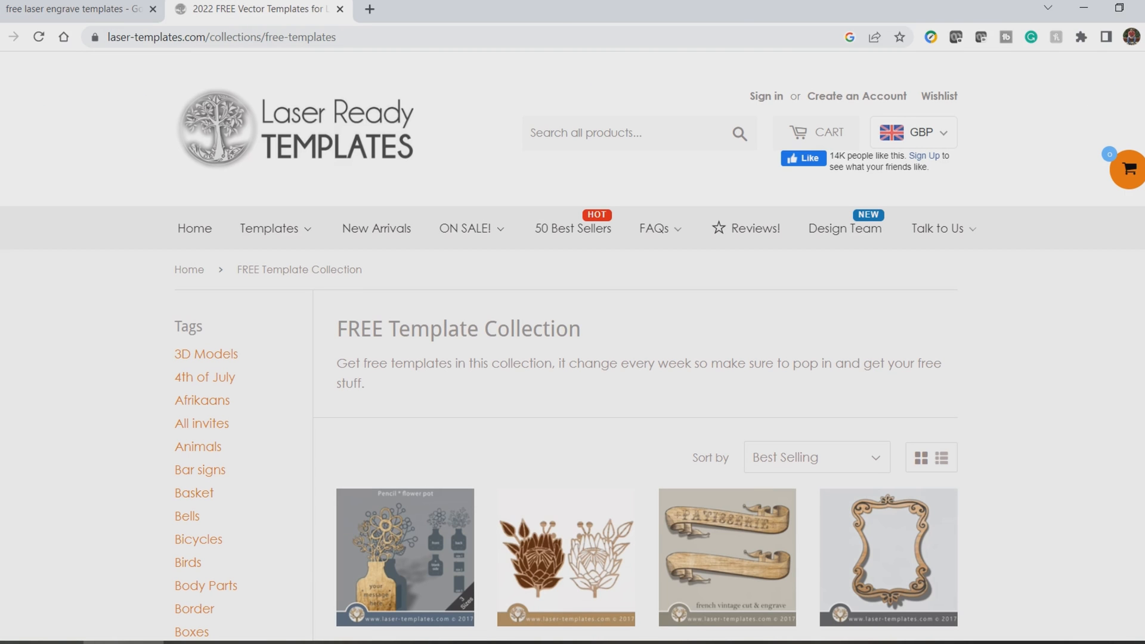
scroll(down, 3)
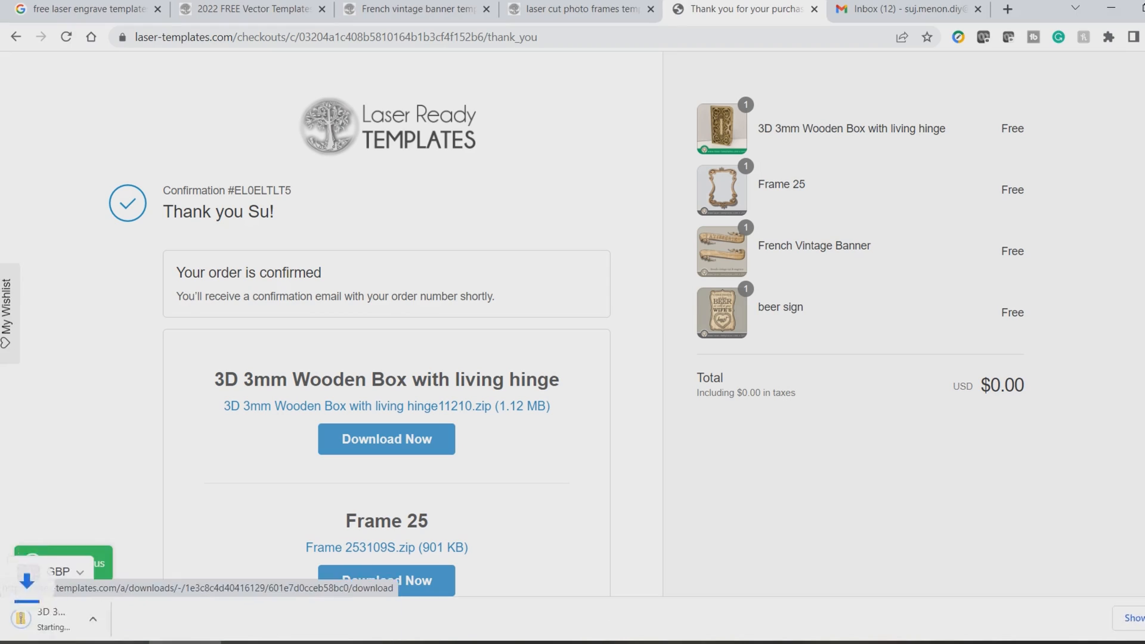
click(386, 439)
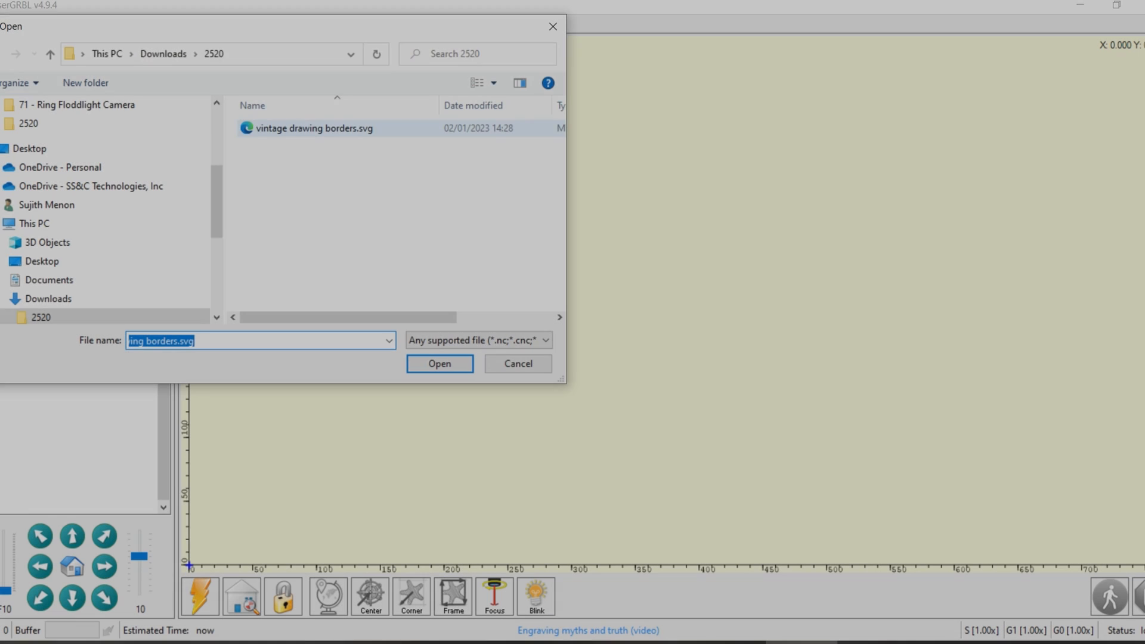
- Load vintage drawing borders.svg with Ortur LU20W plywood engrave settings and create the job
click(439, 363)
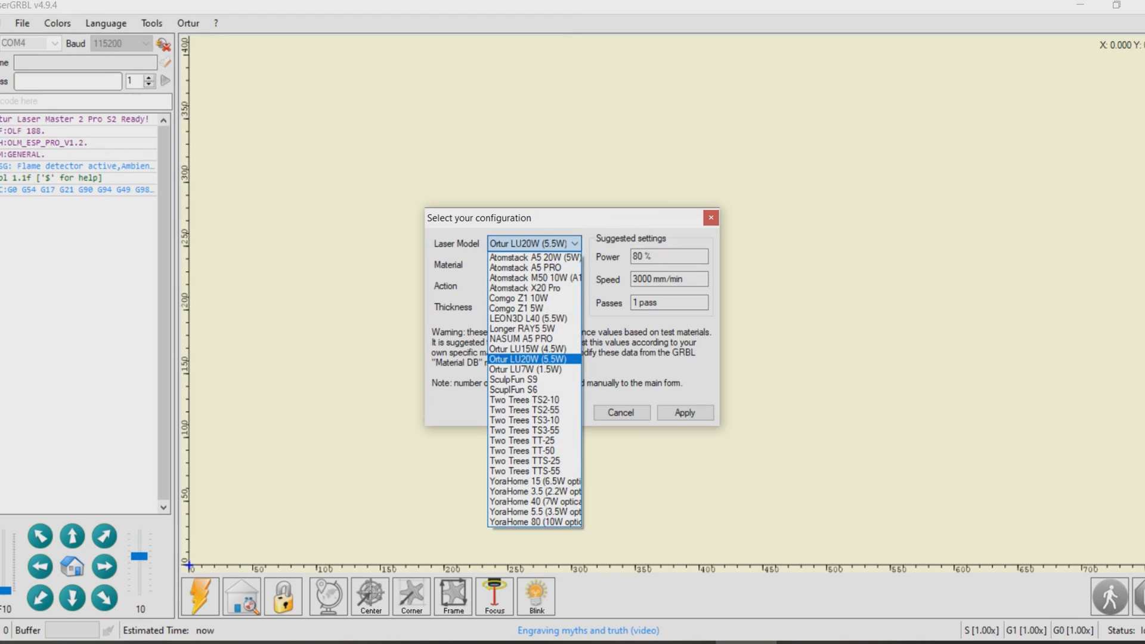
click(528, 359)
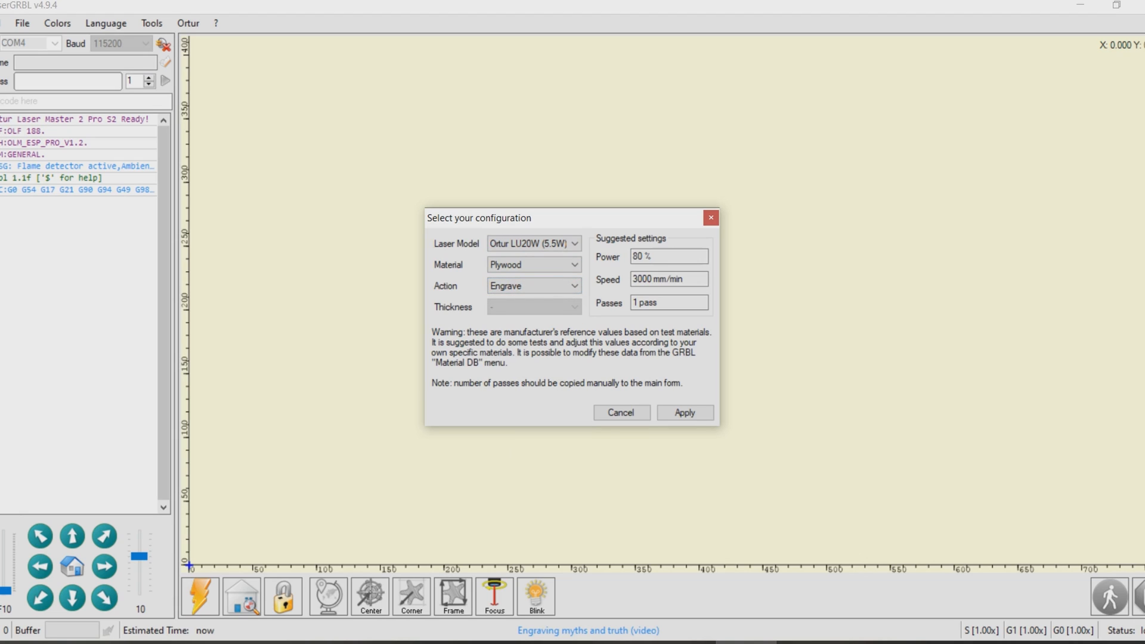
click(682, 413)
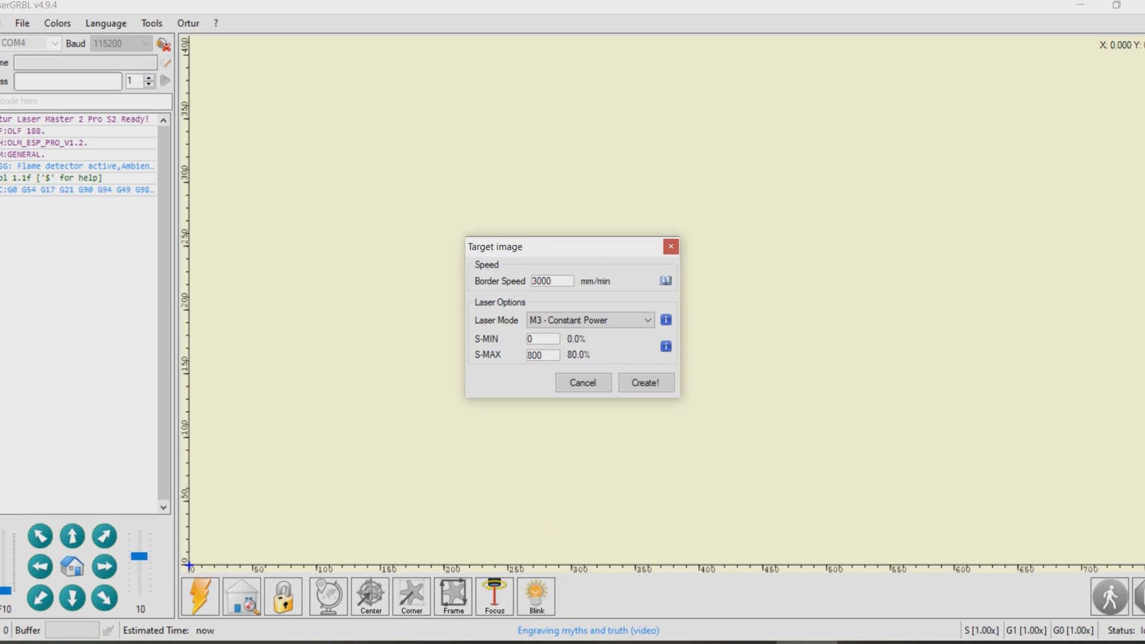
click(645, 381)
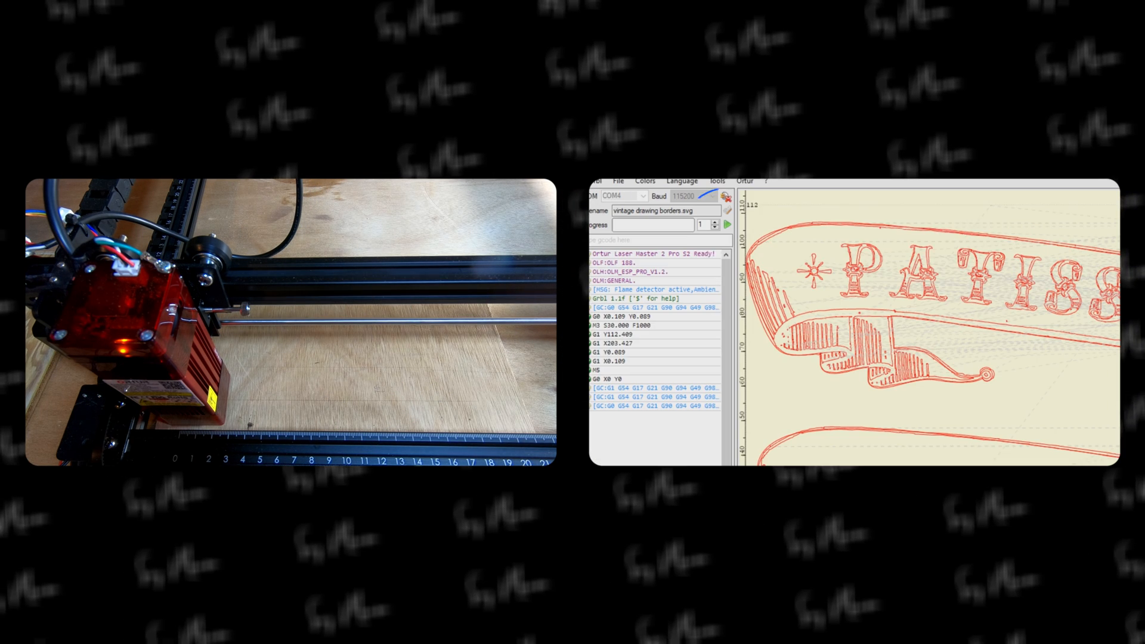
- Run the PATISSERIE banner engraving job, then open the File menu
click(725, 225)
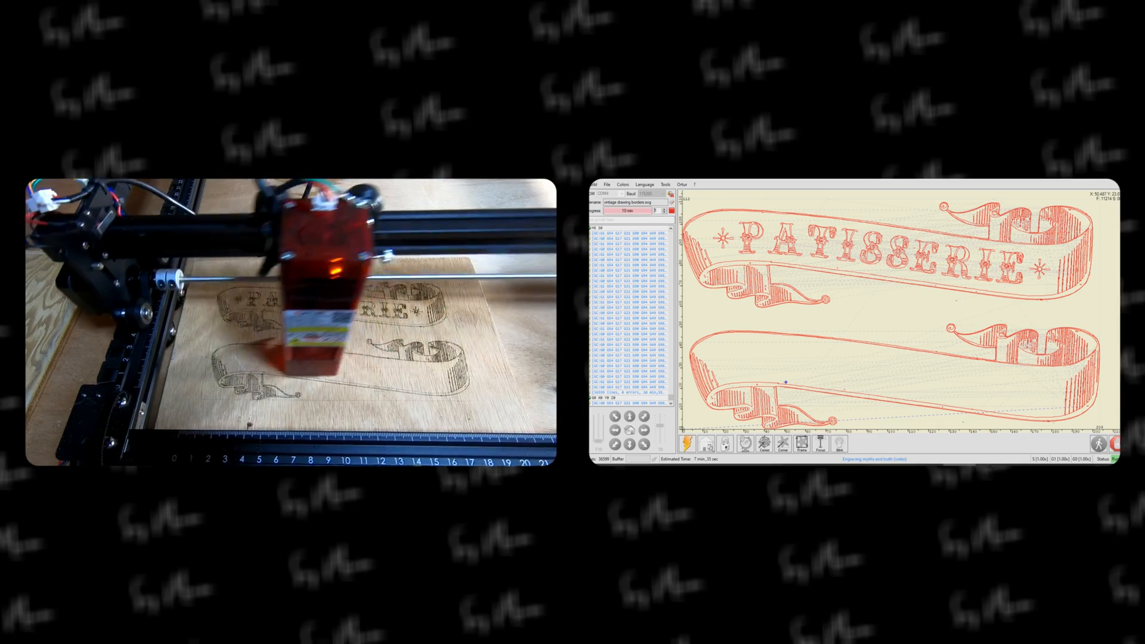
click(21, 23)
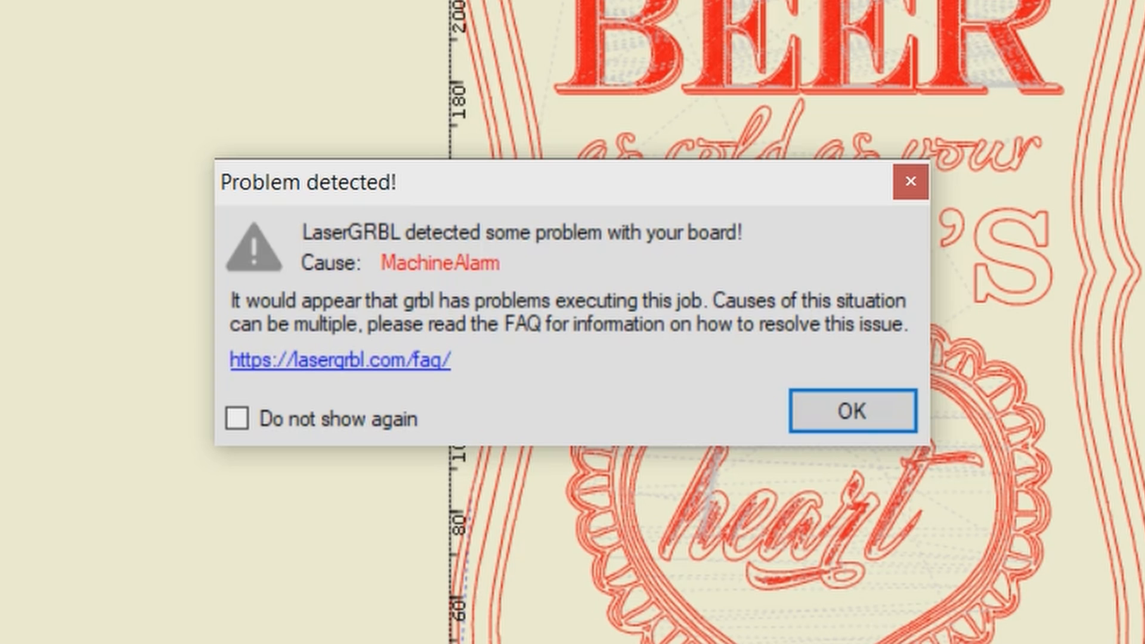
- Dismiss the 'Problem detected!' MachineAlarm dialog with OK
click(852, 410)
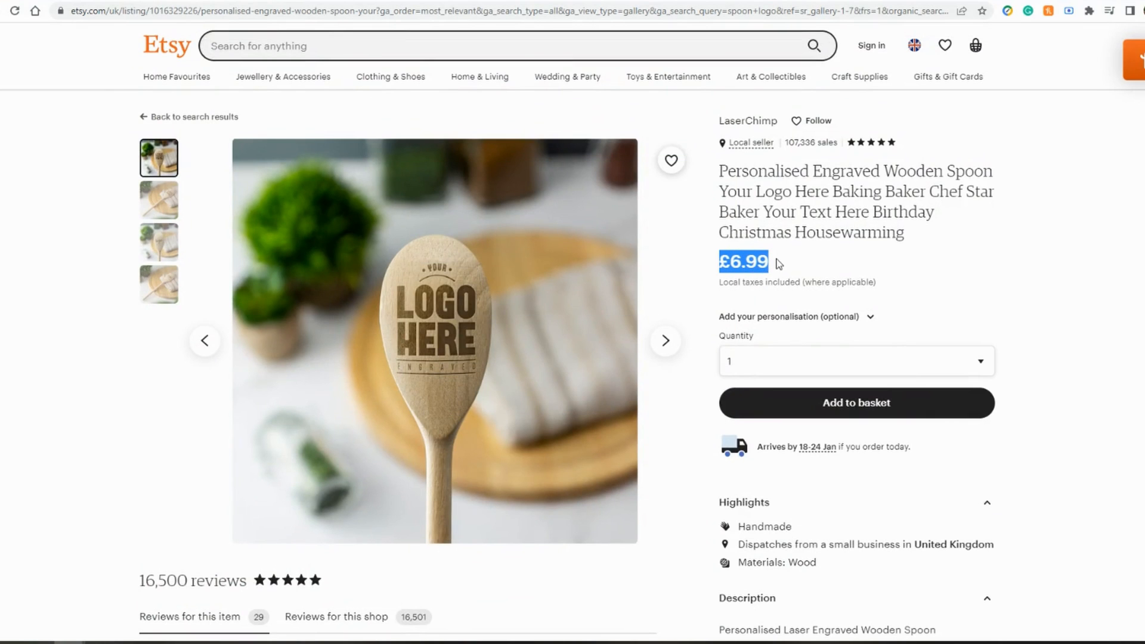
- Scroll through the £6.99 personalised wooden spoon listing on Etsy
scroll(down, 3)
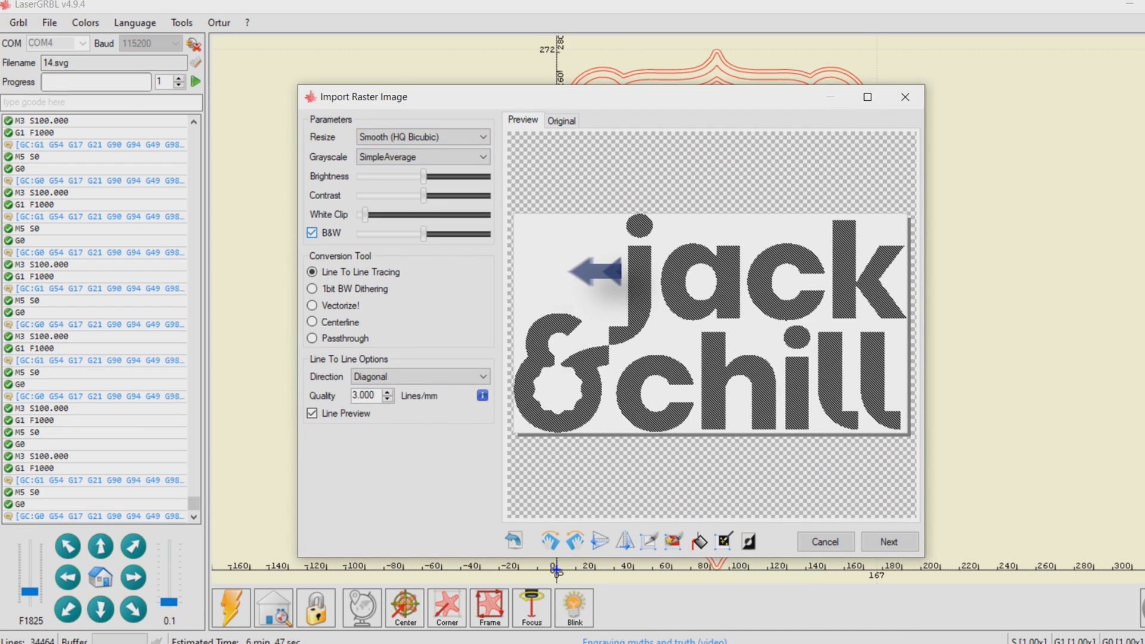
mouse_move(313, 289)
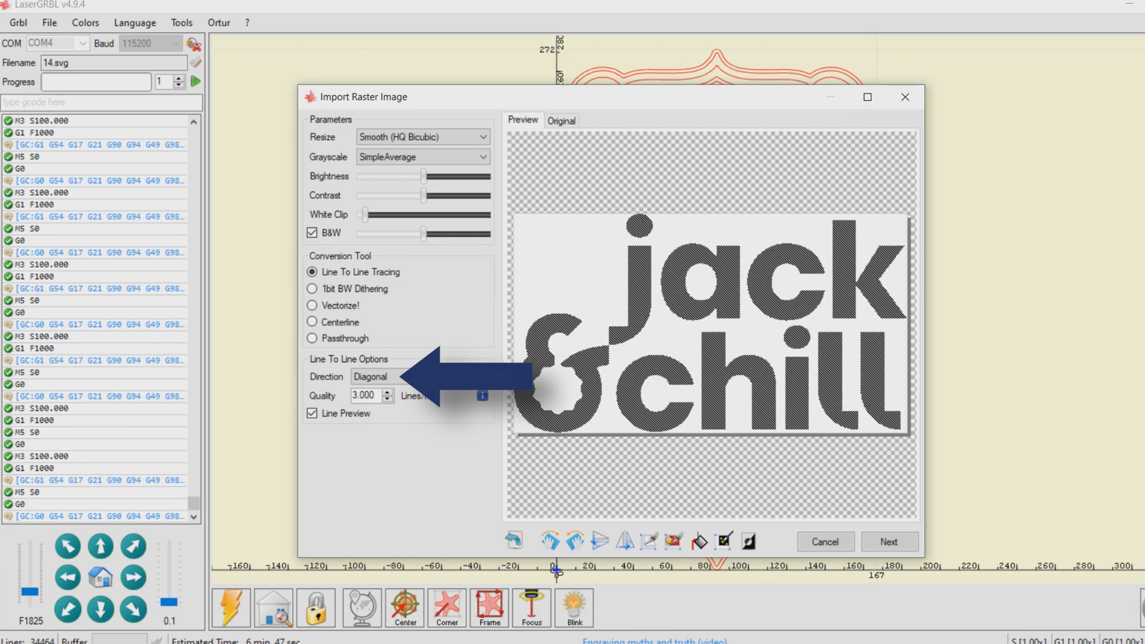
- Size the diagonal line-traced jack & chill logo to 27 × 15 mm and create it
click(888, 542)
text(15)
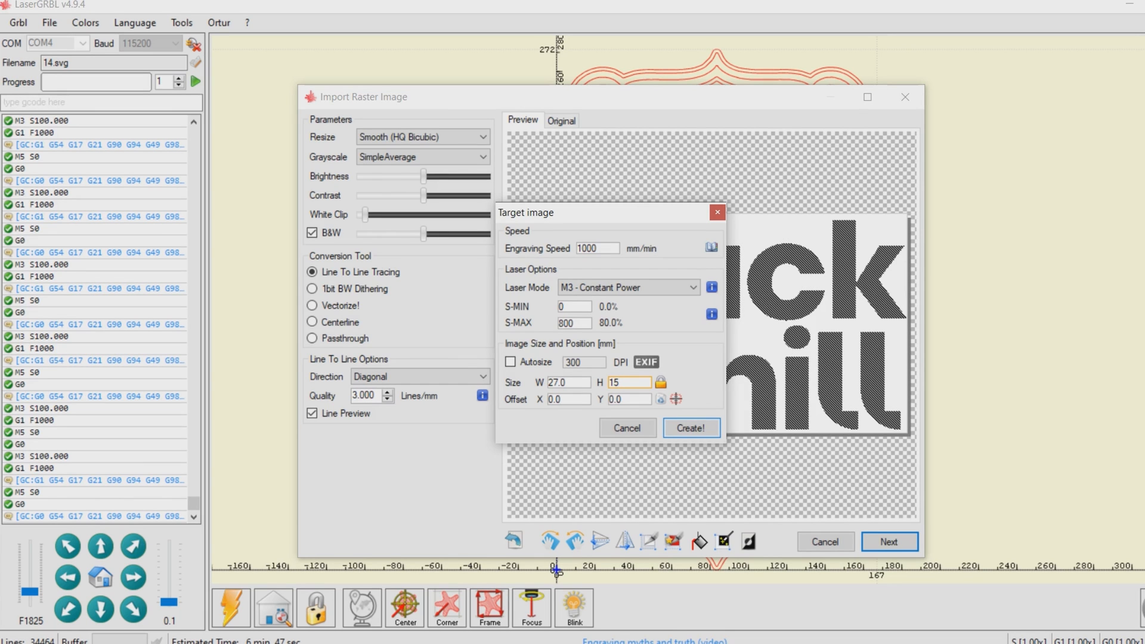
click(690, 427)
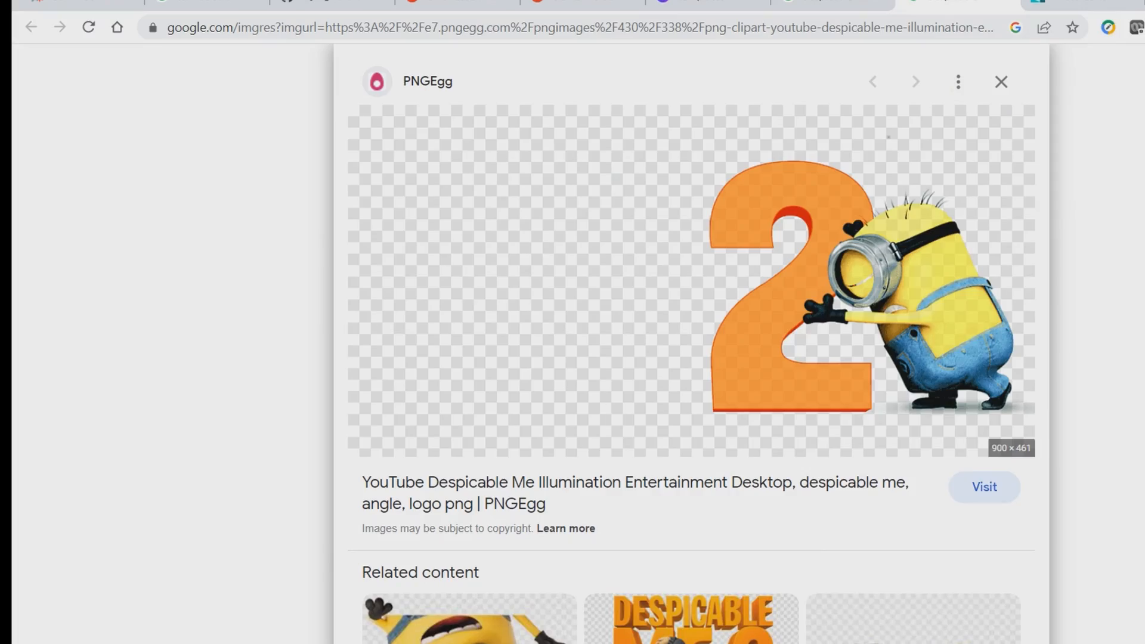
- Copy the minion leaning on an orange 2 from Google Images
right_click(817, 314)
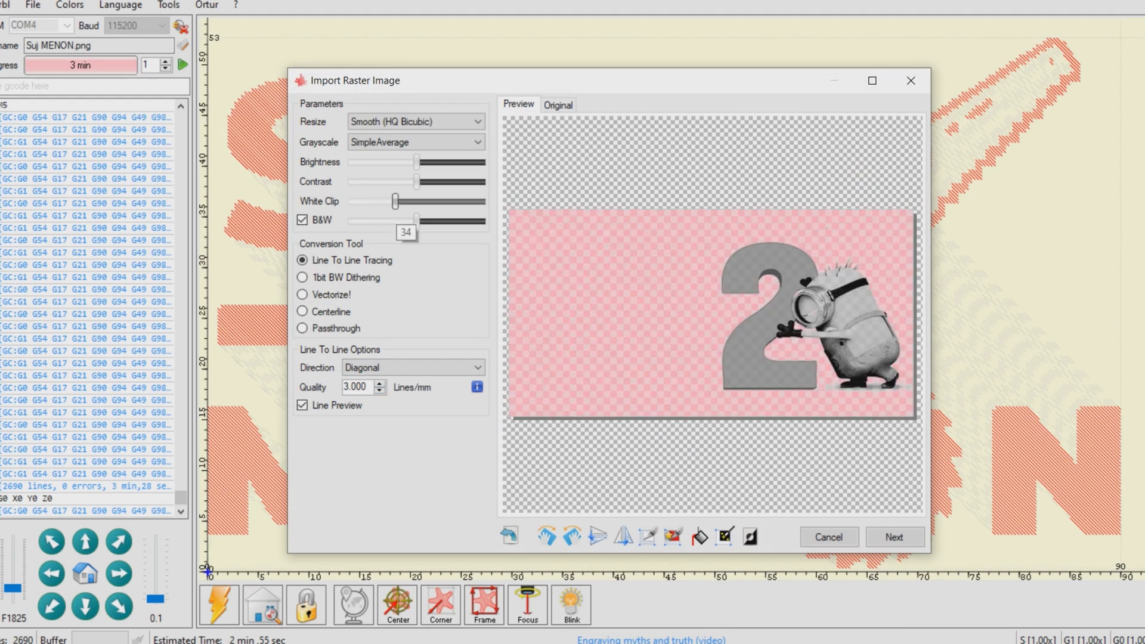
- Tune the White Clip slider and autotrim the empty space around the minion figure
drag(394, 201, 417, 201)
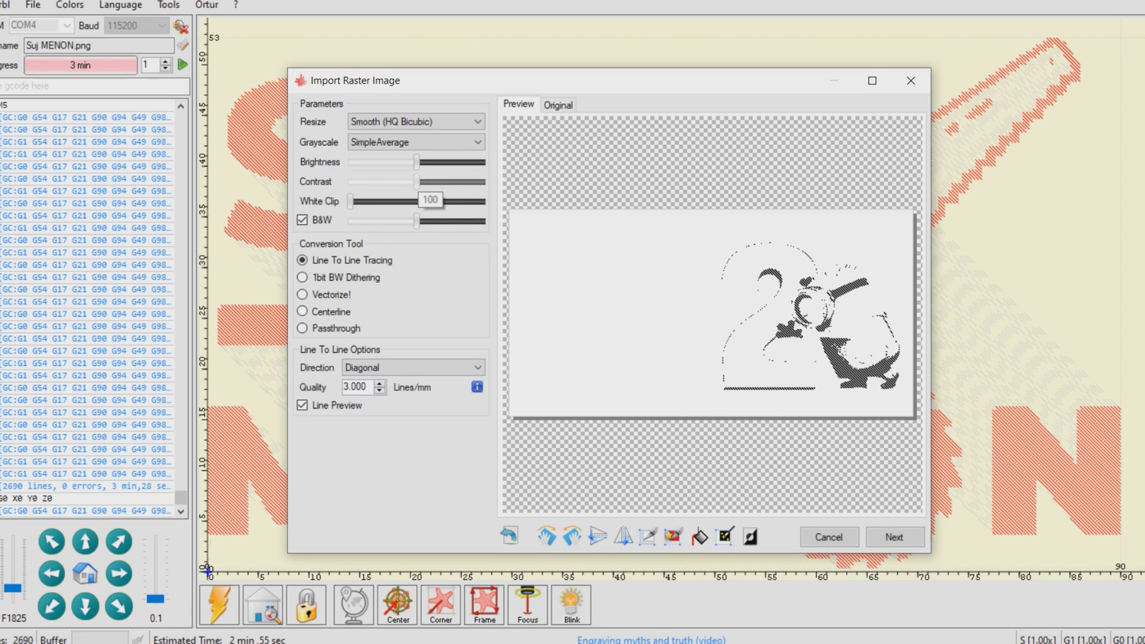
drag(414, 162, 374, 162)
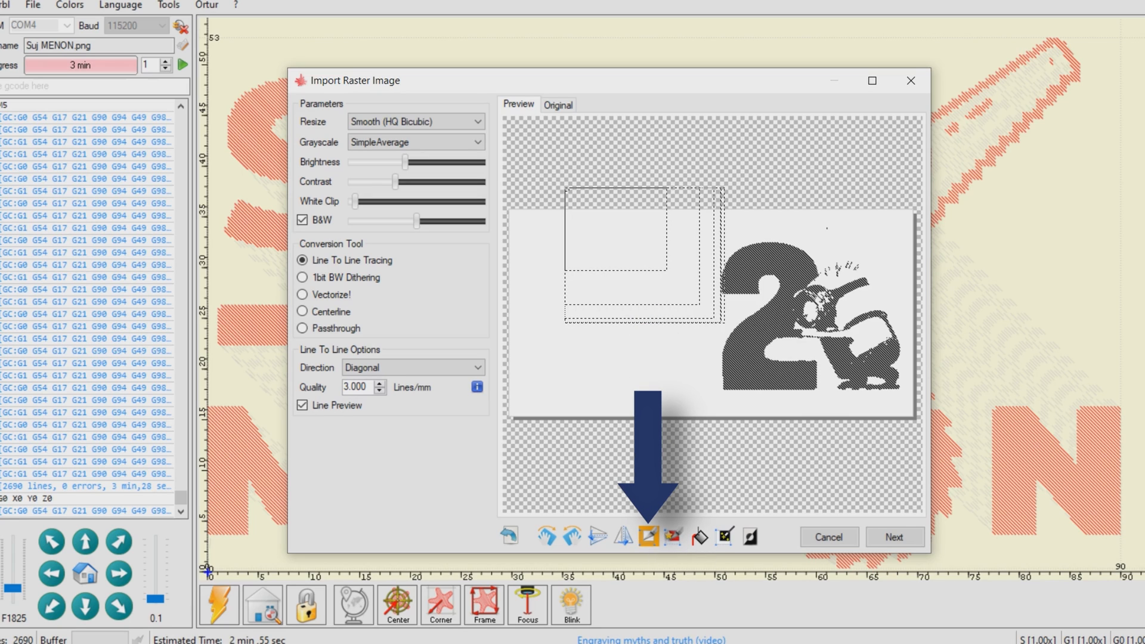
click(648, 537)
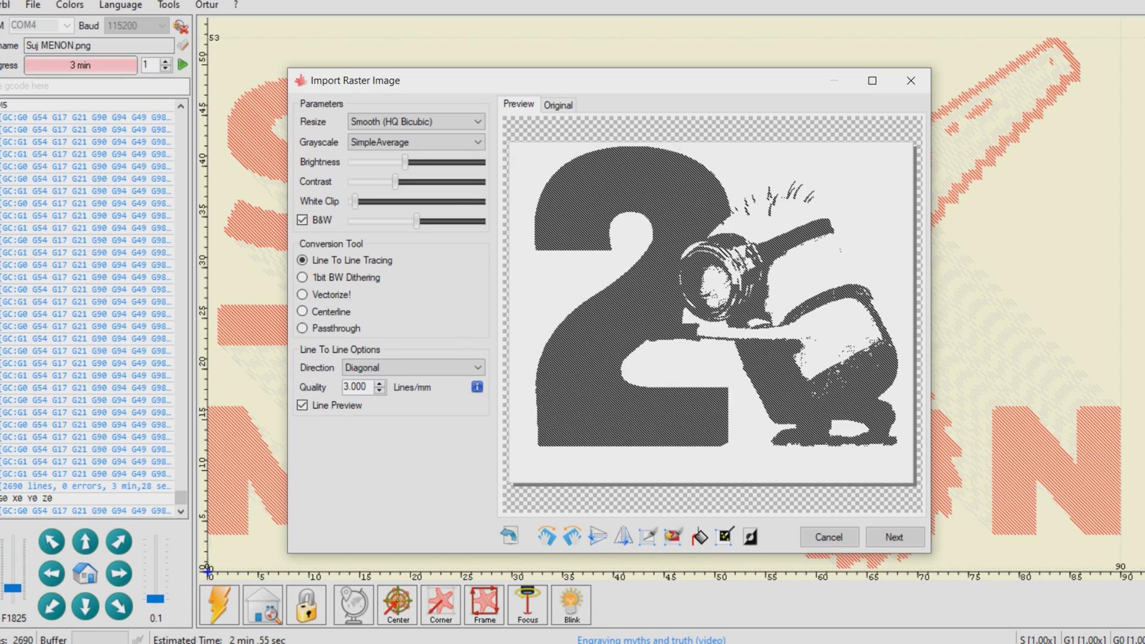
- Create the minion line-traced engraving job at 60 mm width
click(894, 537)
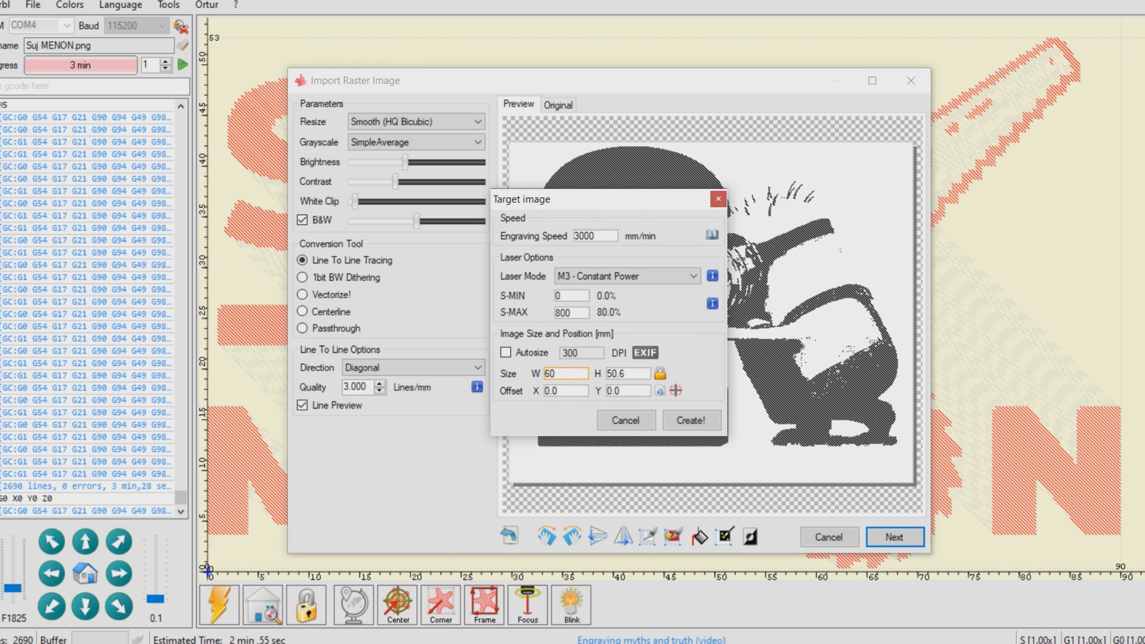
click(690, 420)
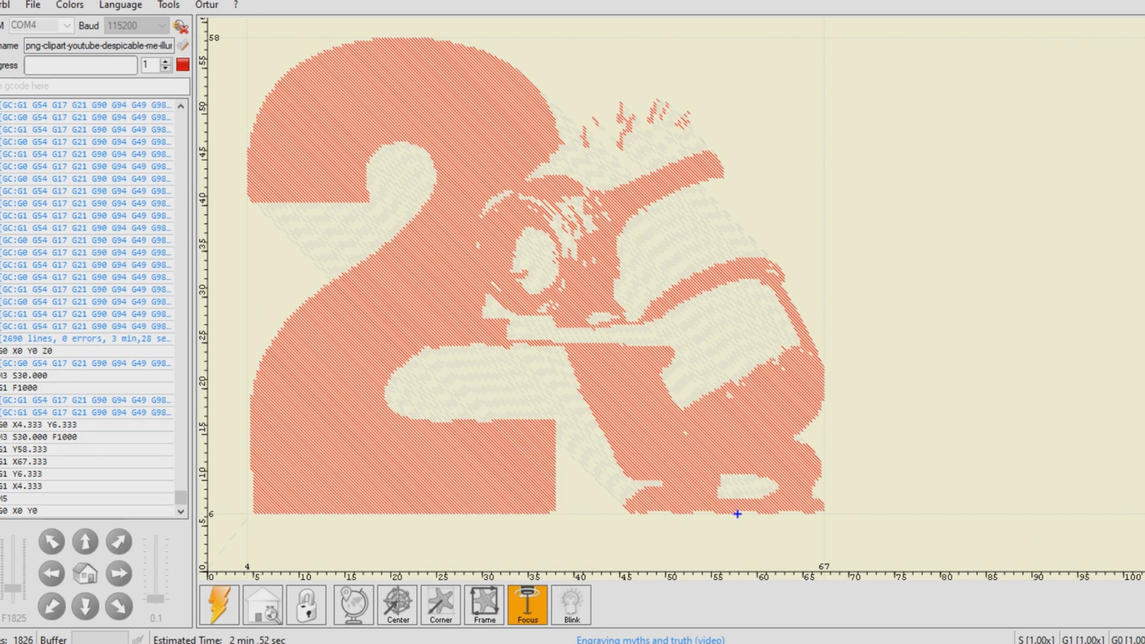
click(218, 604)
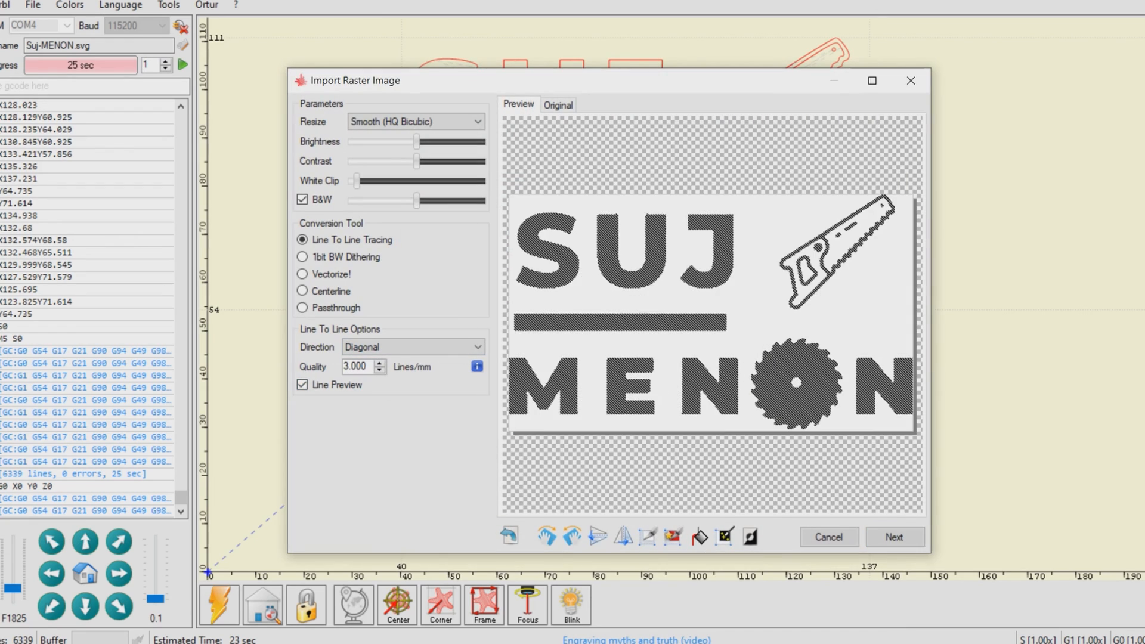
- Move to Target image settings and enter the signature logo's small engraving width and height
click(894, 537)
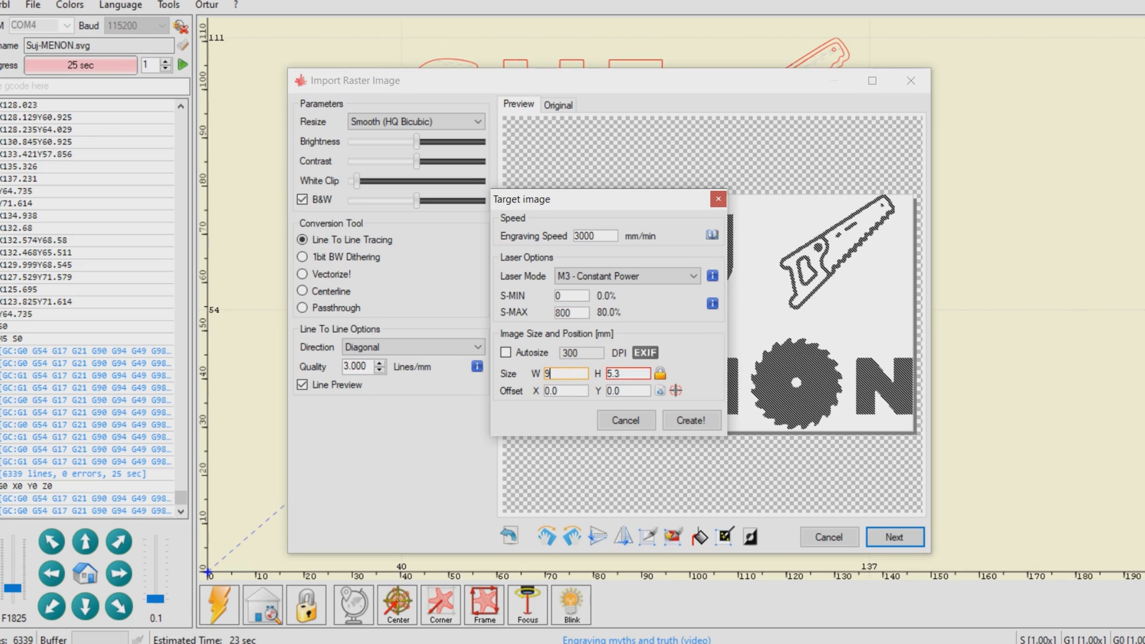
click(689, 420)
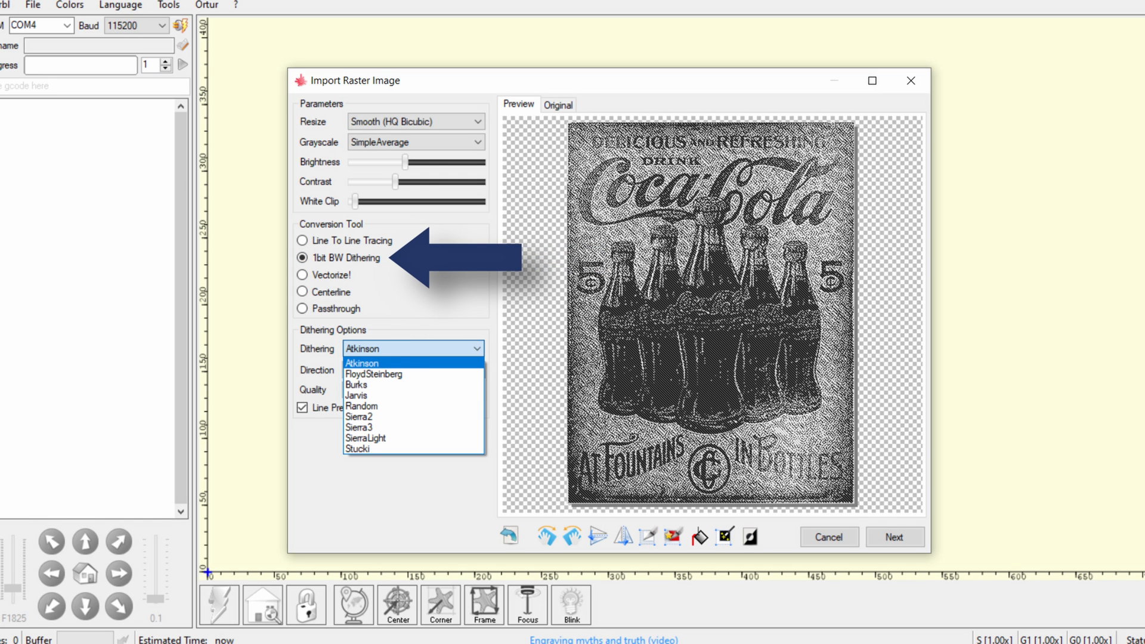
- Choose Atkinson 1-bit dithering for the Coca-Cola poster and continue
click(361, 363)
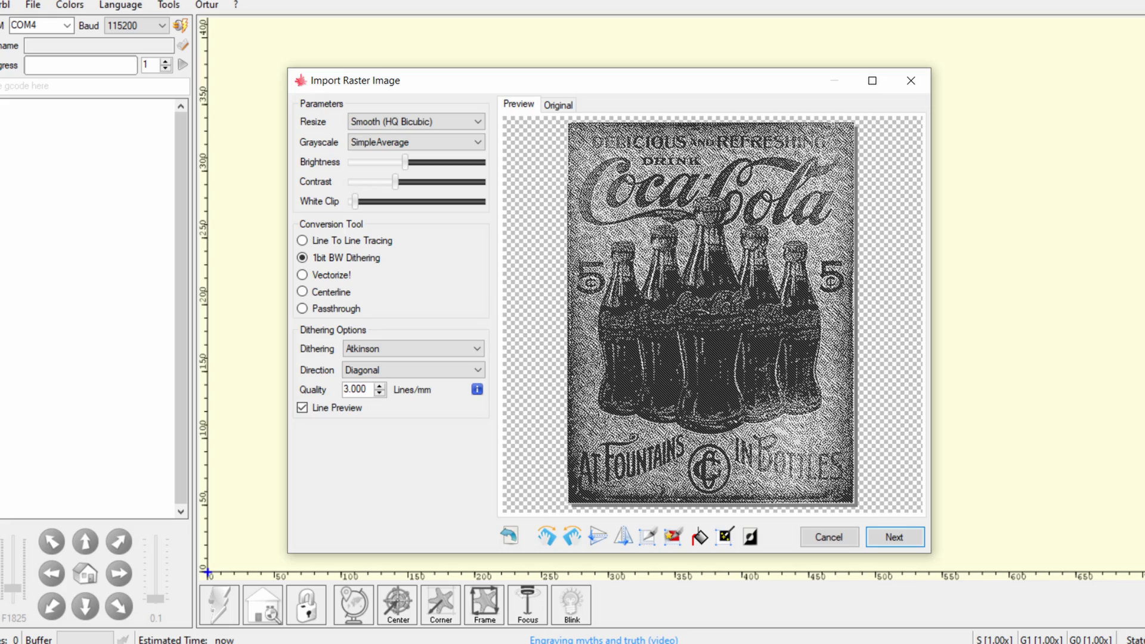
click(894, 536)
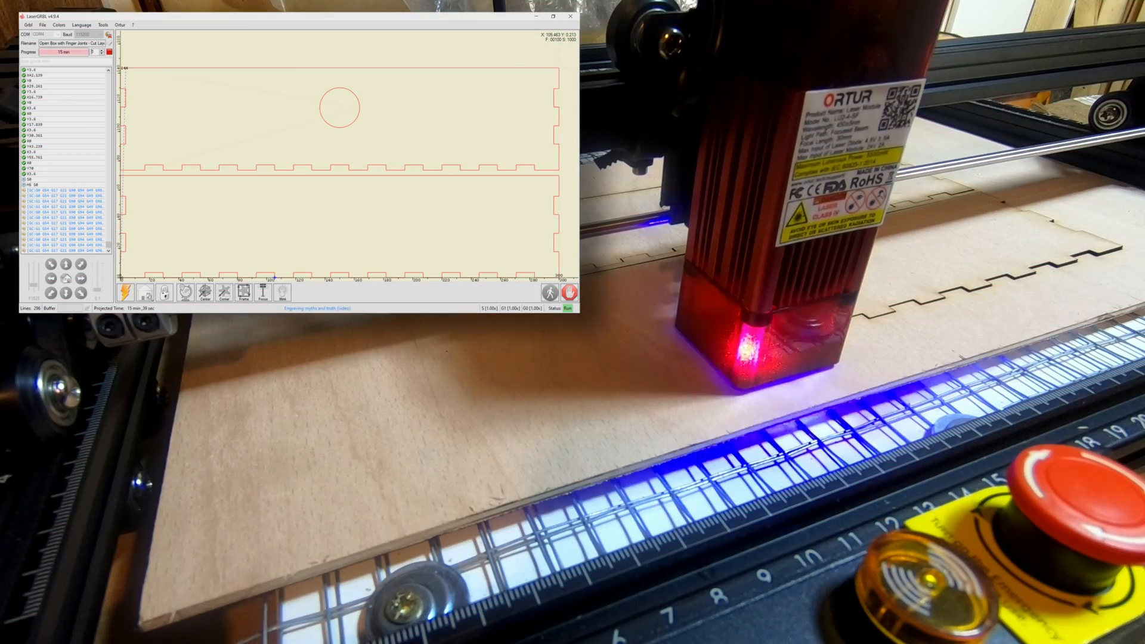
- Halt the box cutting job and set Grbl parameter $261 Ortur Flame Sensor Count to 0
click(551, 293)
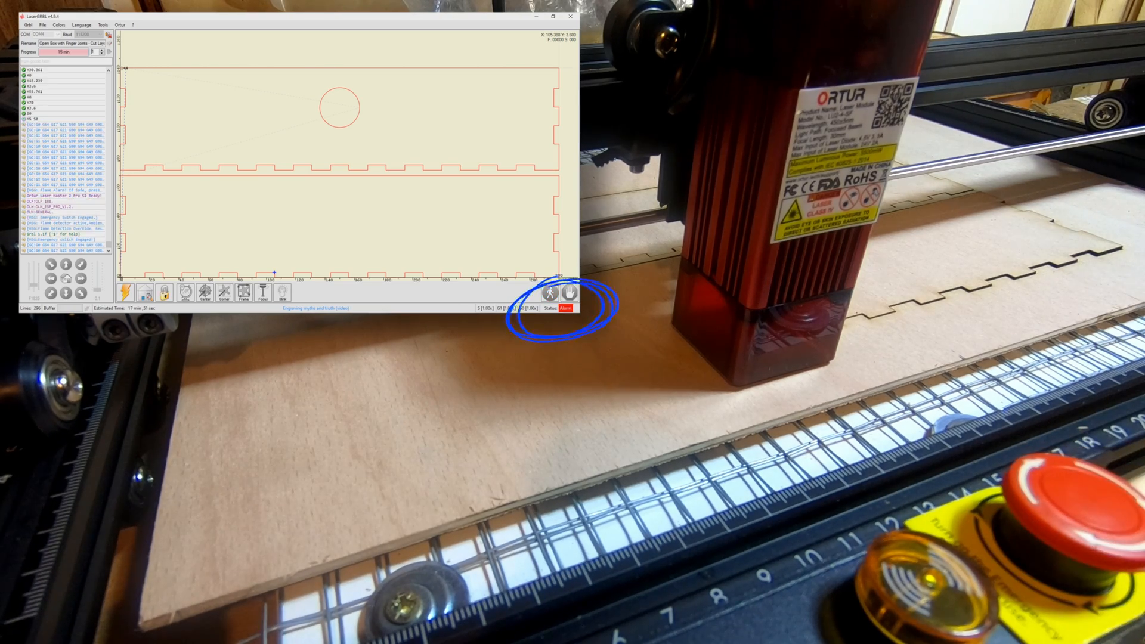
click(551, 292)
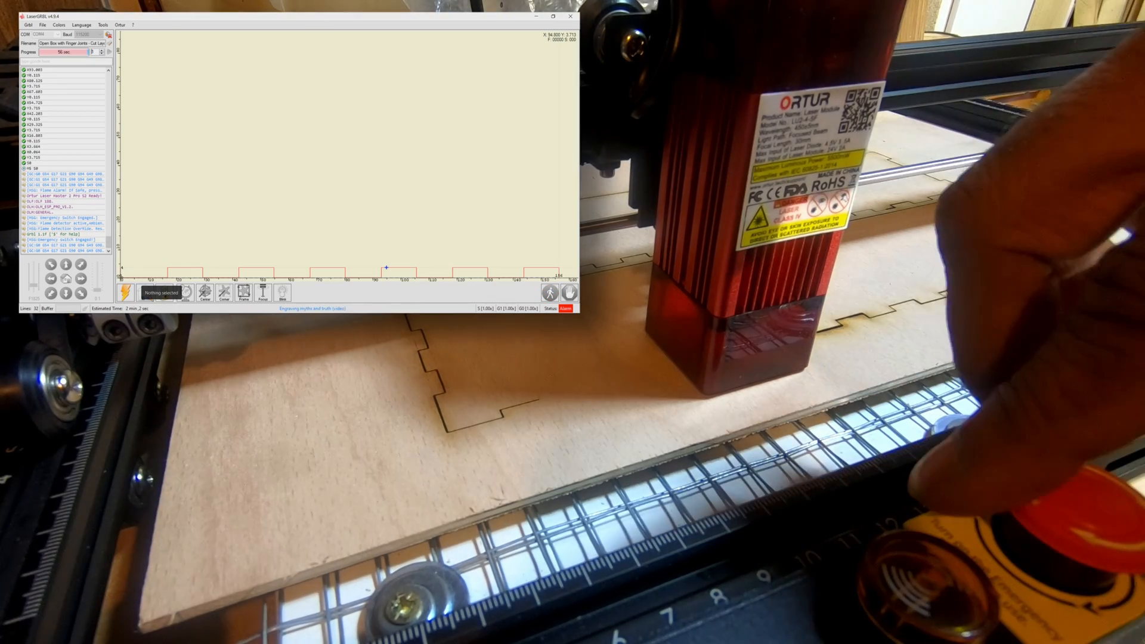
click(12, 30)
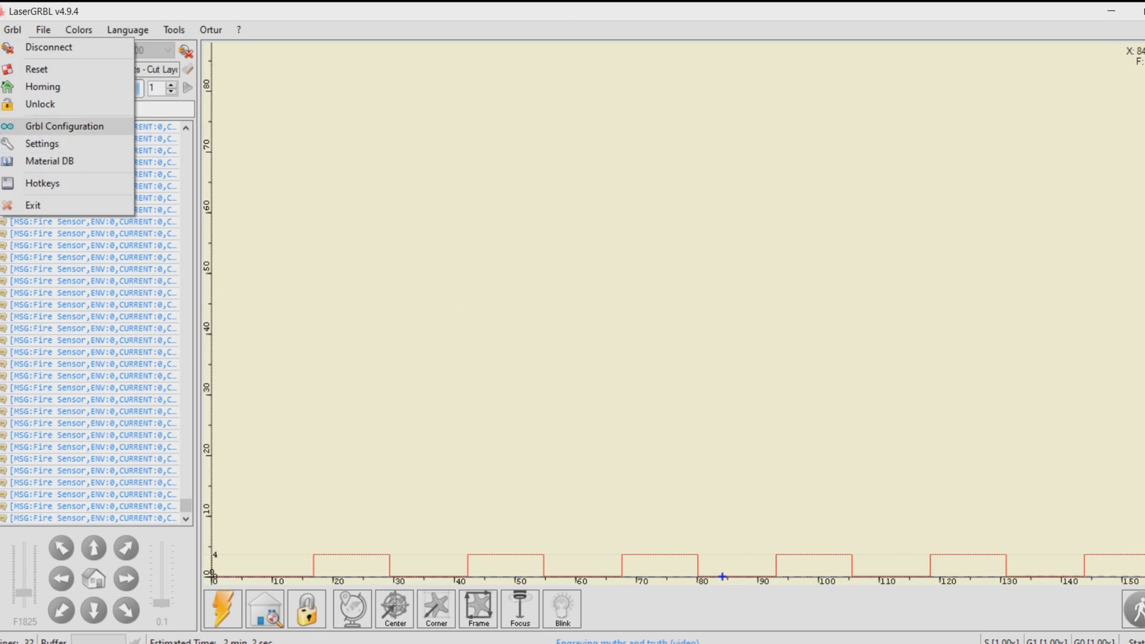
click(64, 126)
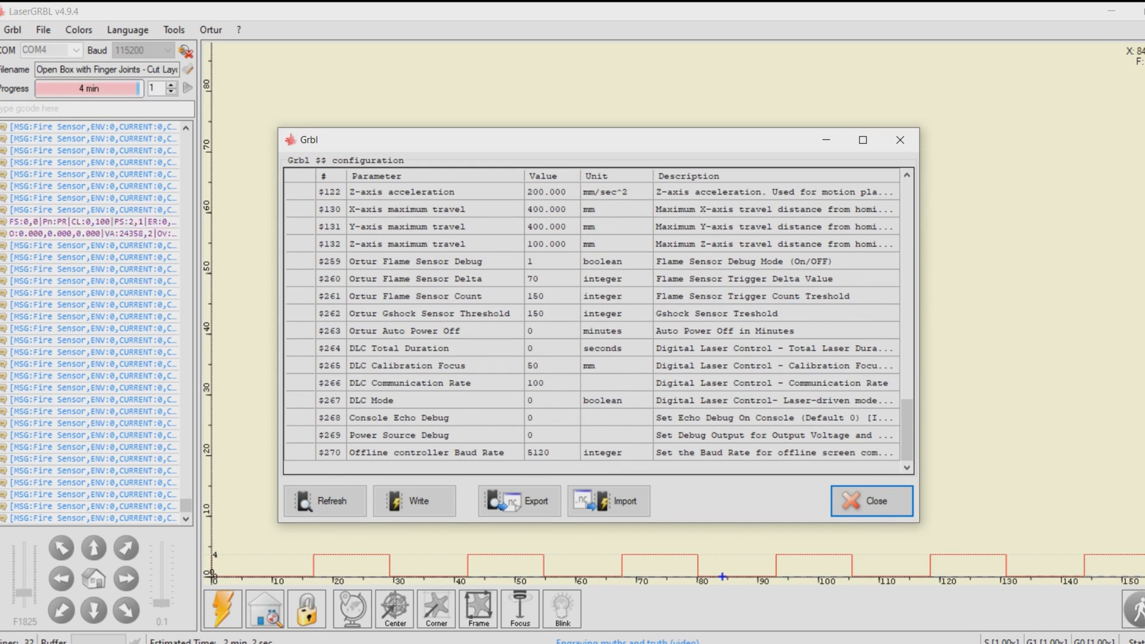
scroll(up, 3)
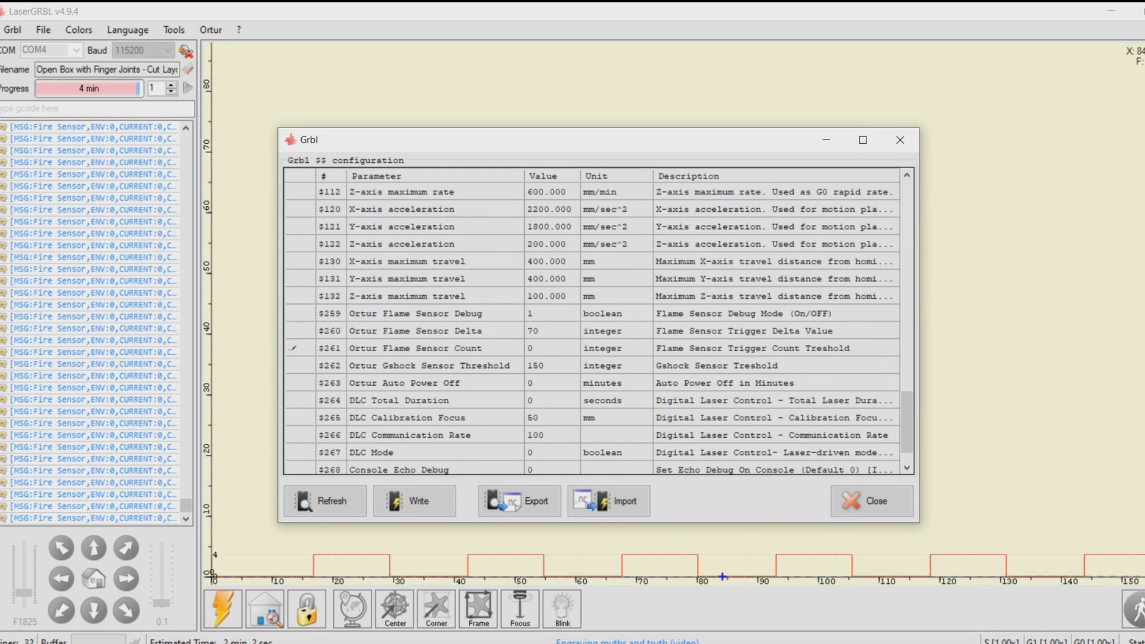
click(415, 501)
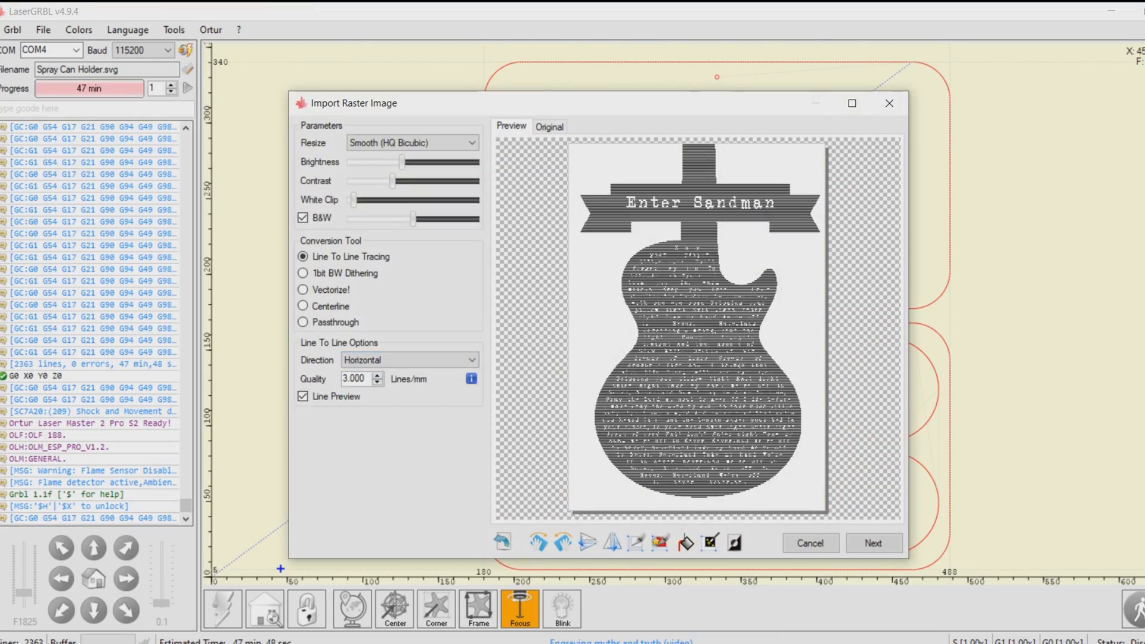
- Set S-MAX to 400 (40% power) and create the diagonal guitar lyrics engraving
click(873, 543)
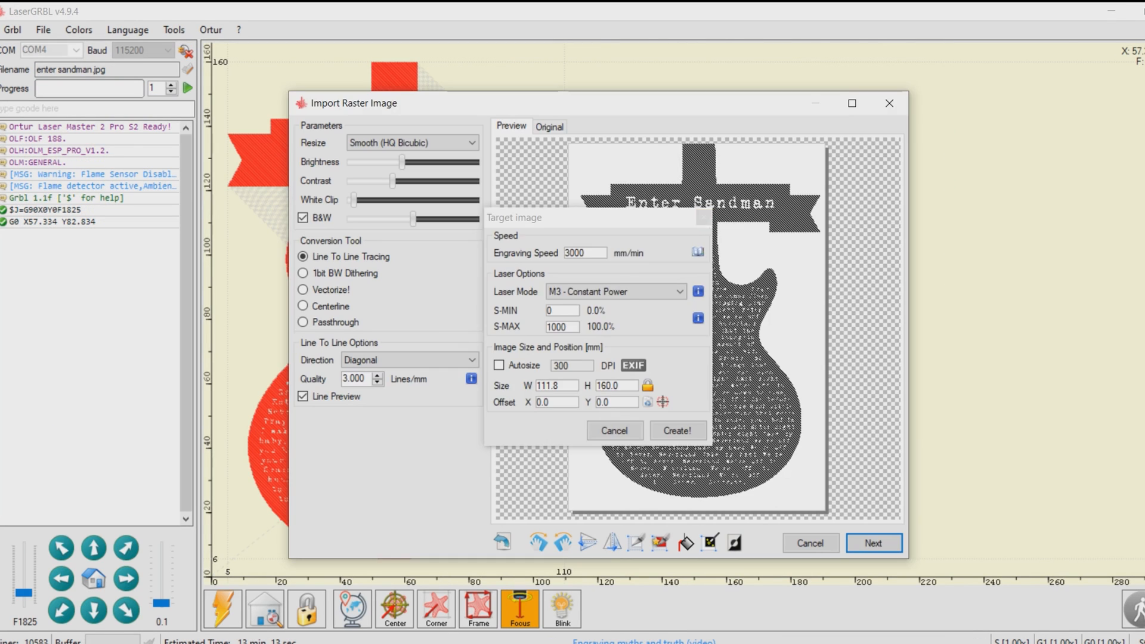
click(559, 294)
text(400)
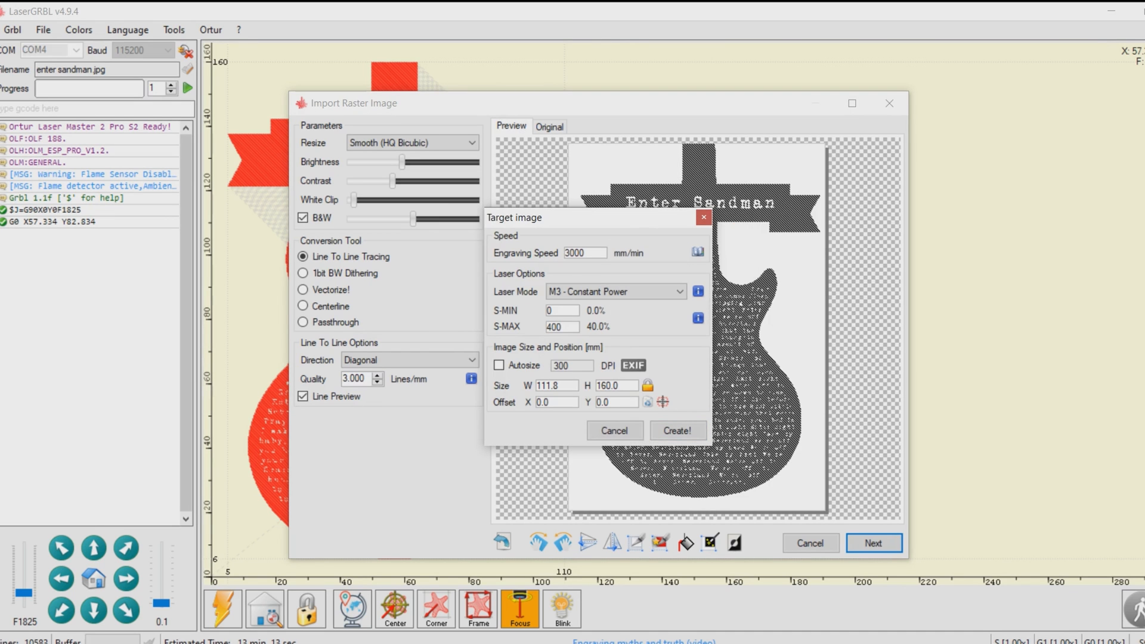
click(676, 430)
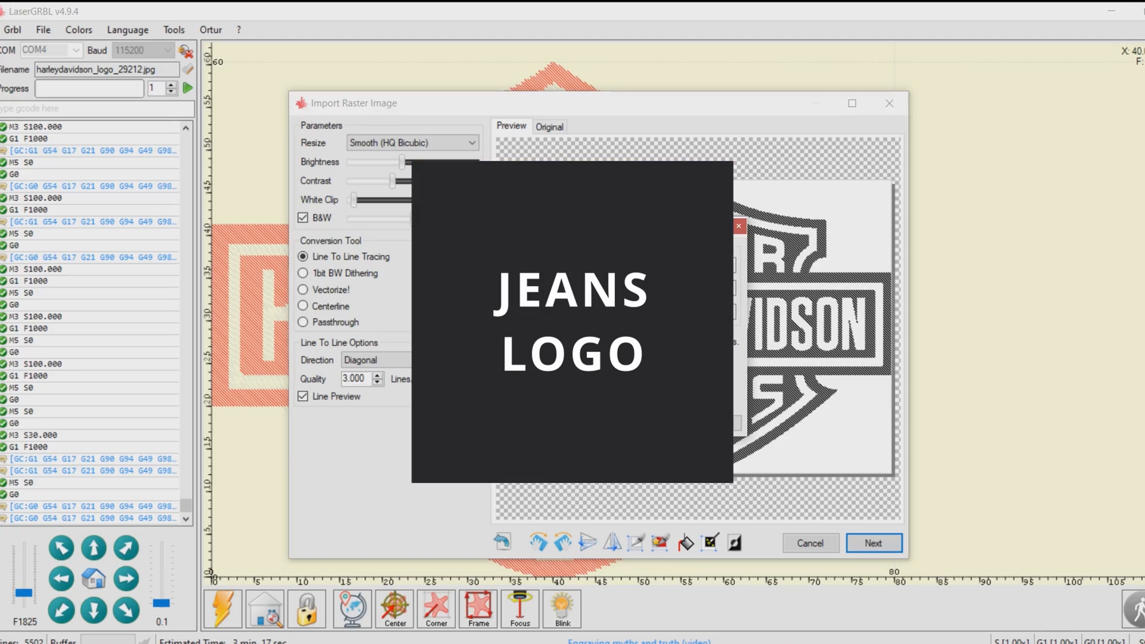
- Compare Cotton Cloth and Non-woven fabric presets, then create the Harley-Davidson engraving job
click(559, 273)
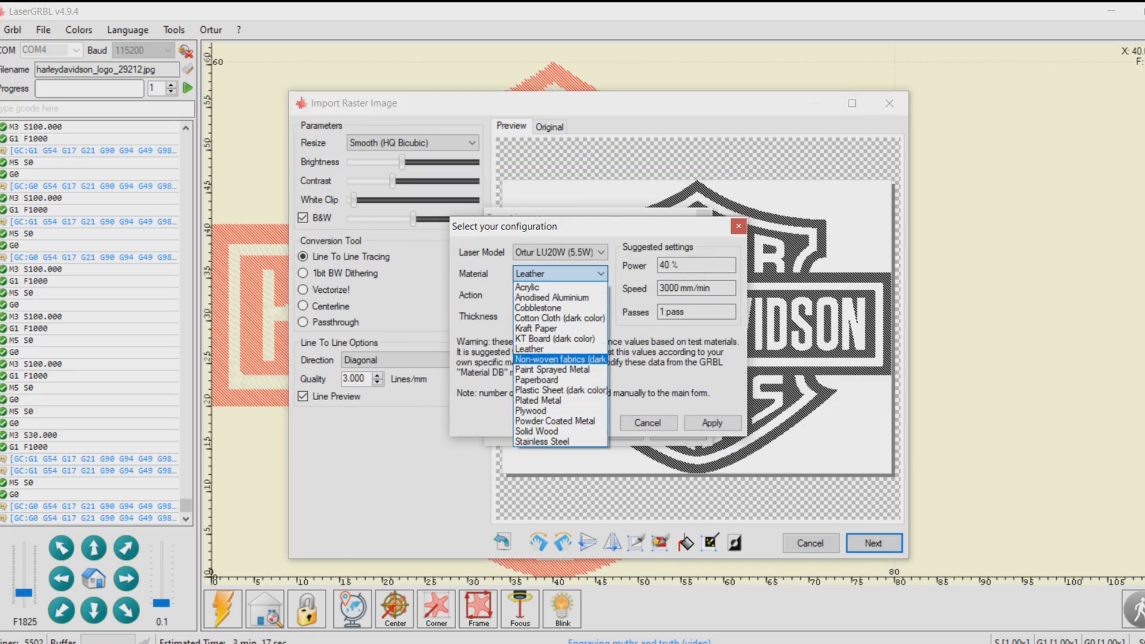
mouse_move(542, 442)
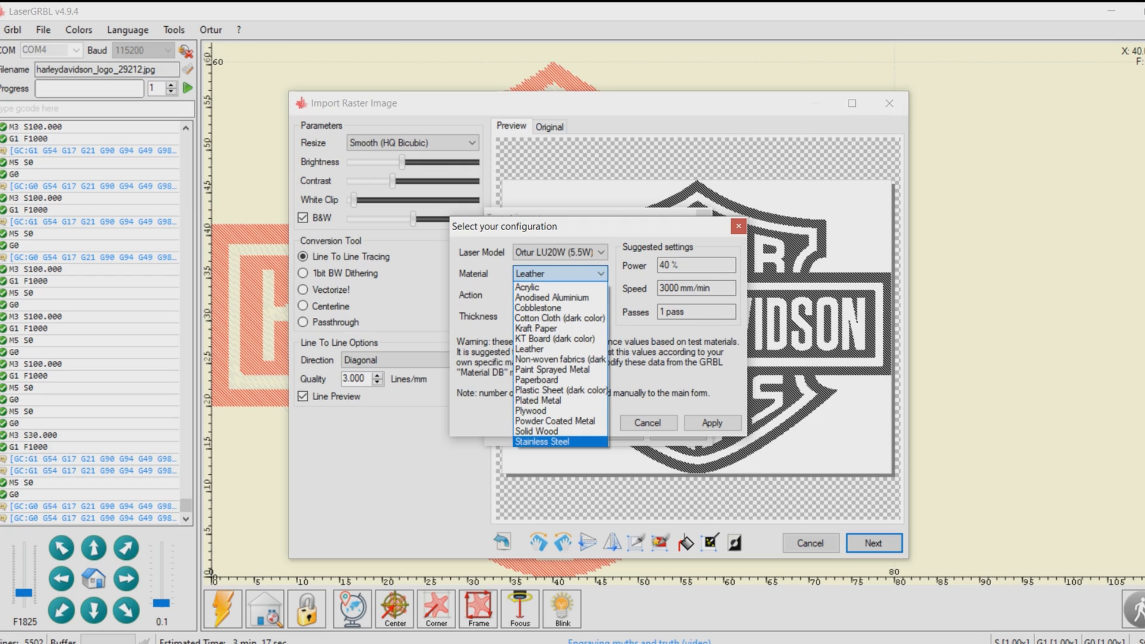
click(560, 318)
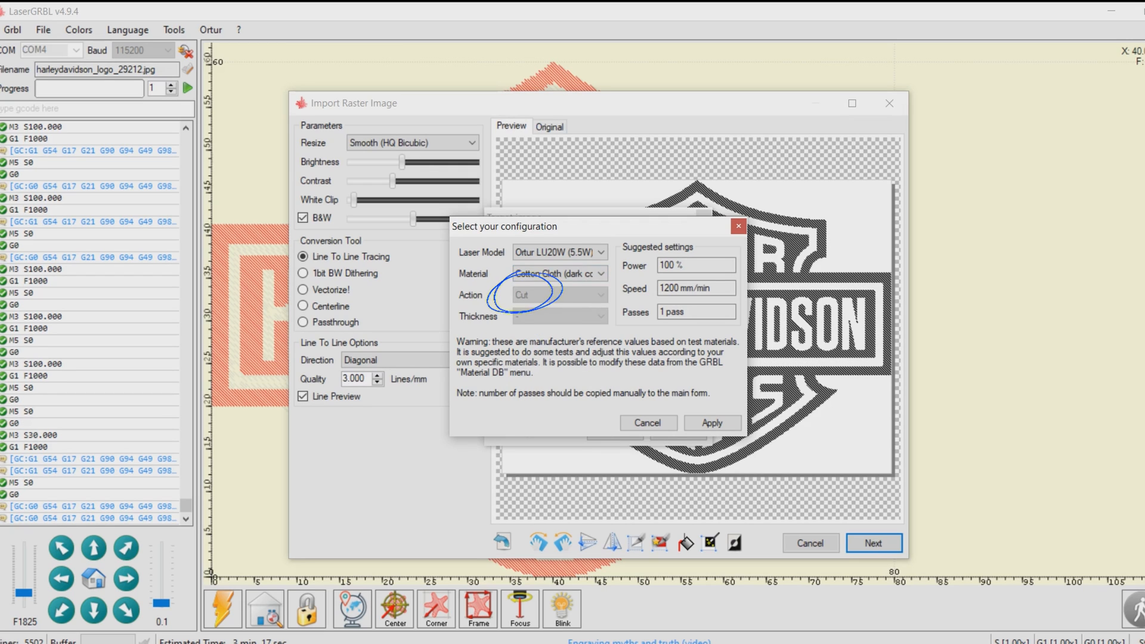
click(559, 273)
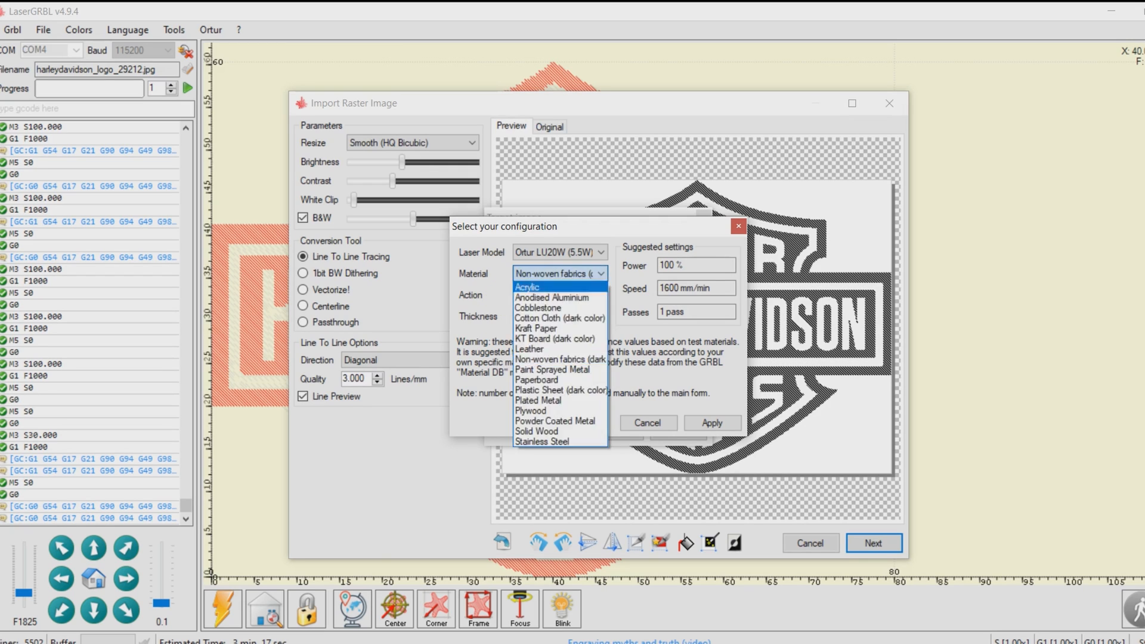
click(560, 318)
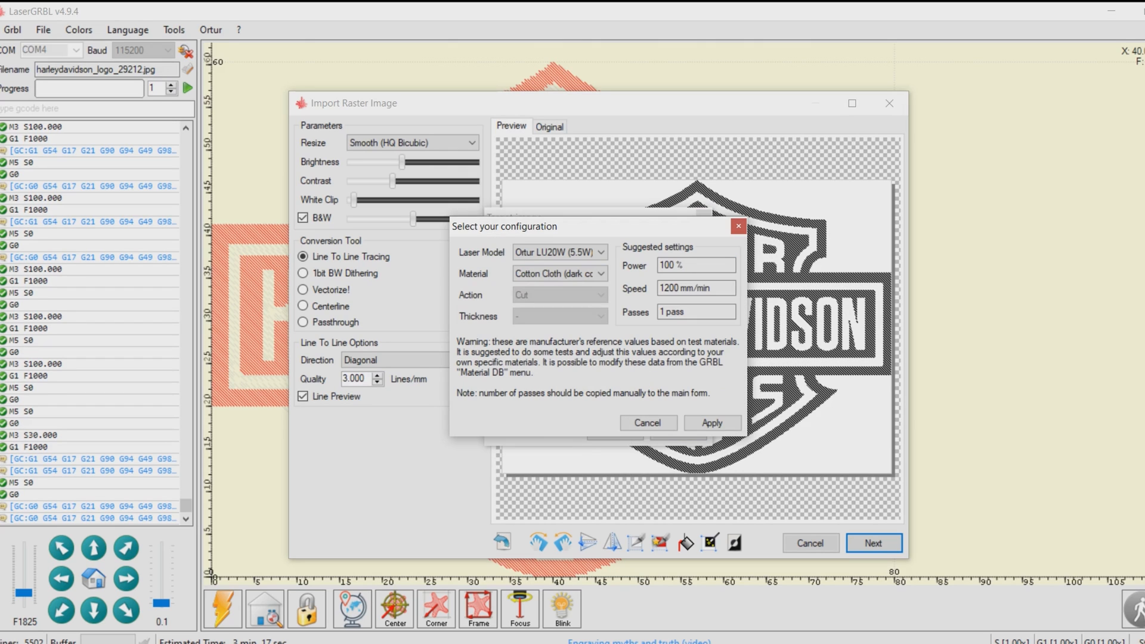
click(559, 273)
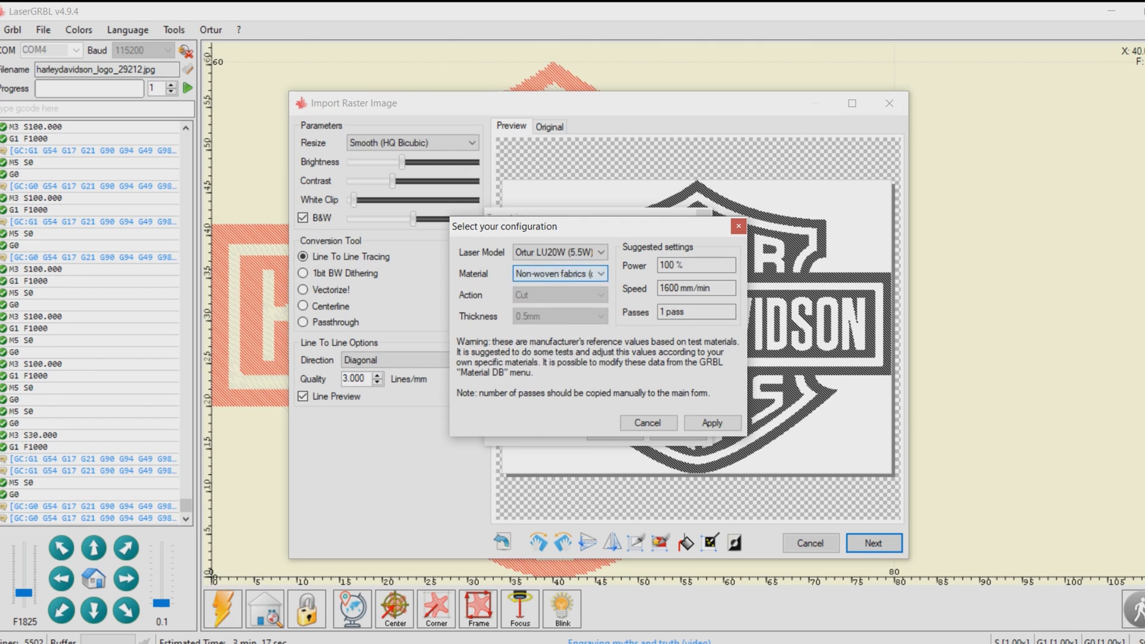
click(559, 273)
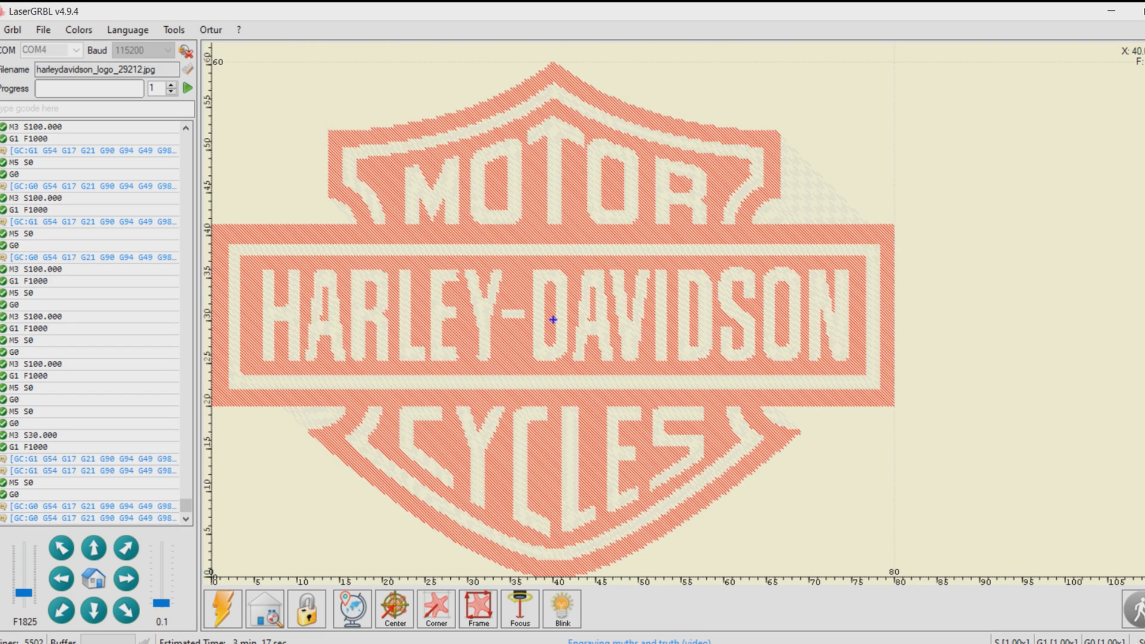
scroll(down, 3)
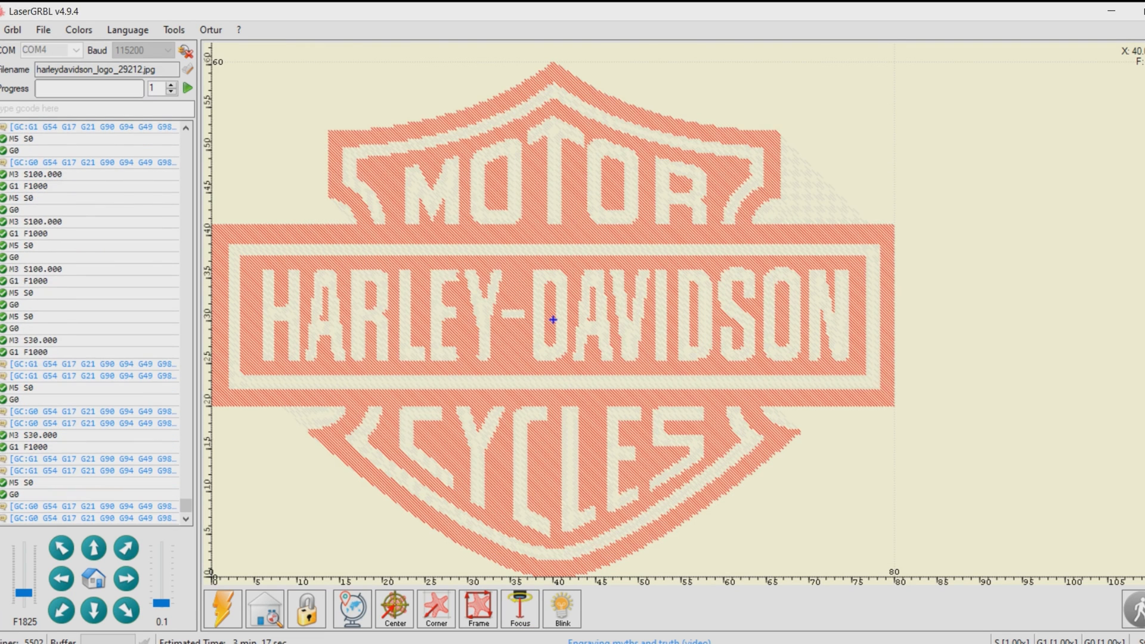
scroll(down, 3)
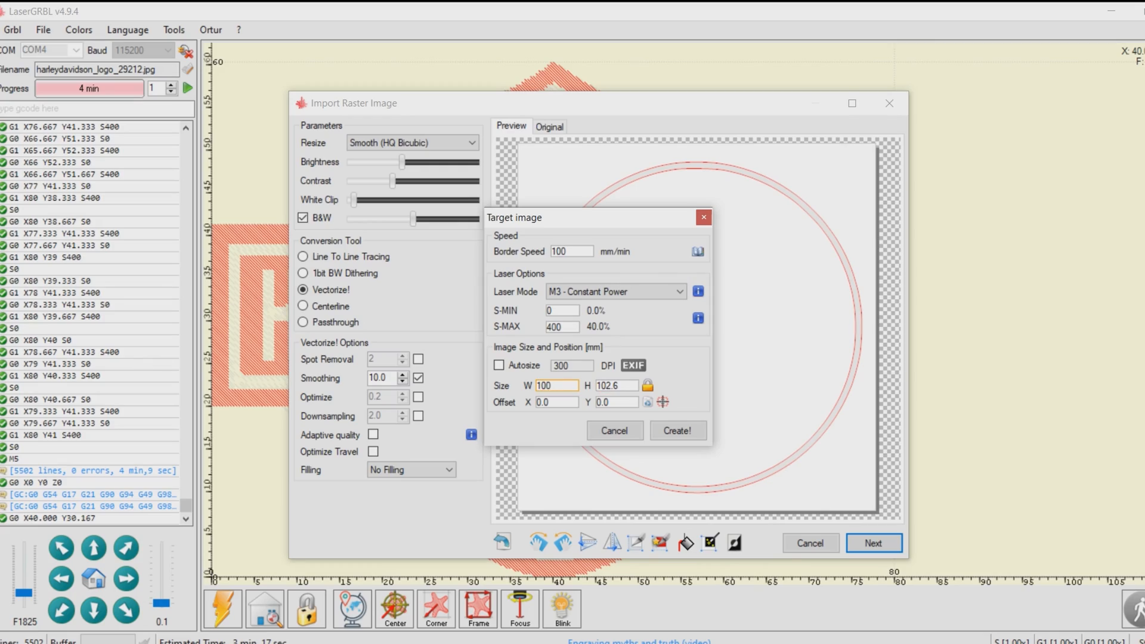
- Open the material settings helper for the circle outline and pick a material
click(696, 251)
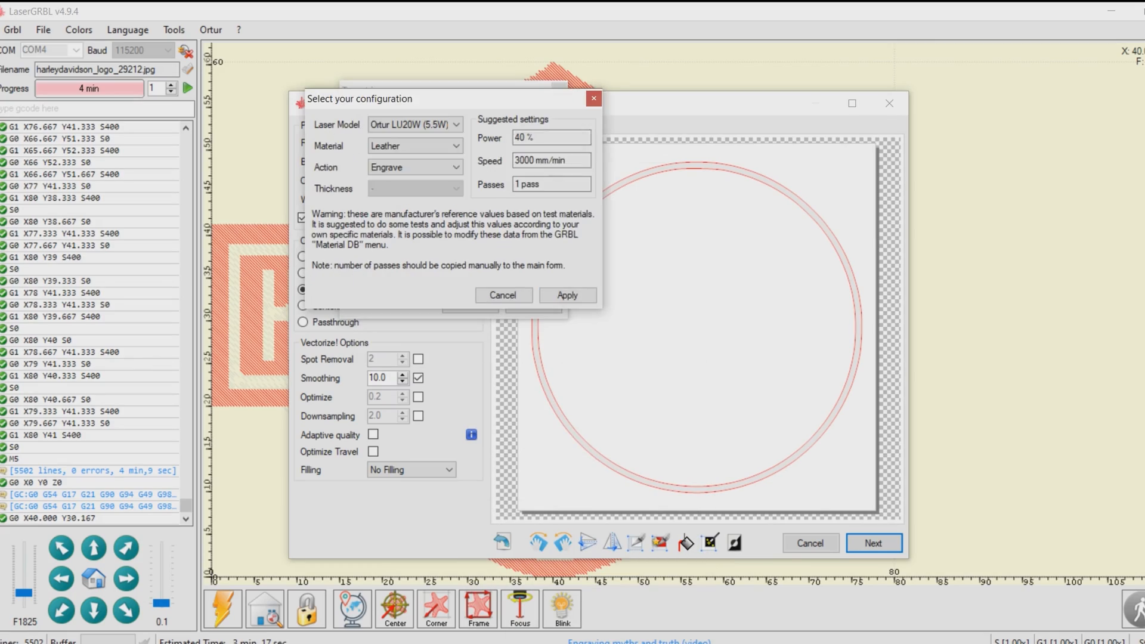
click(567, 295)
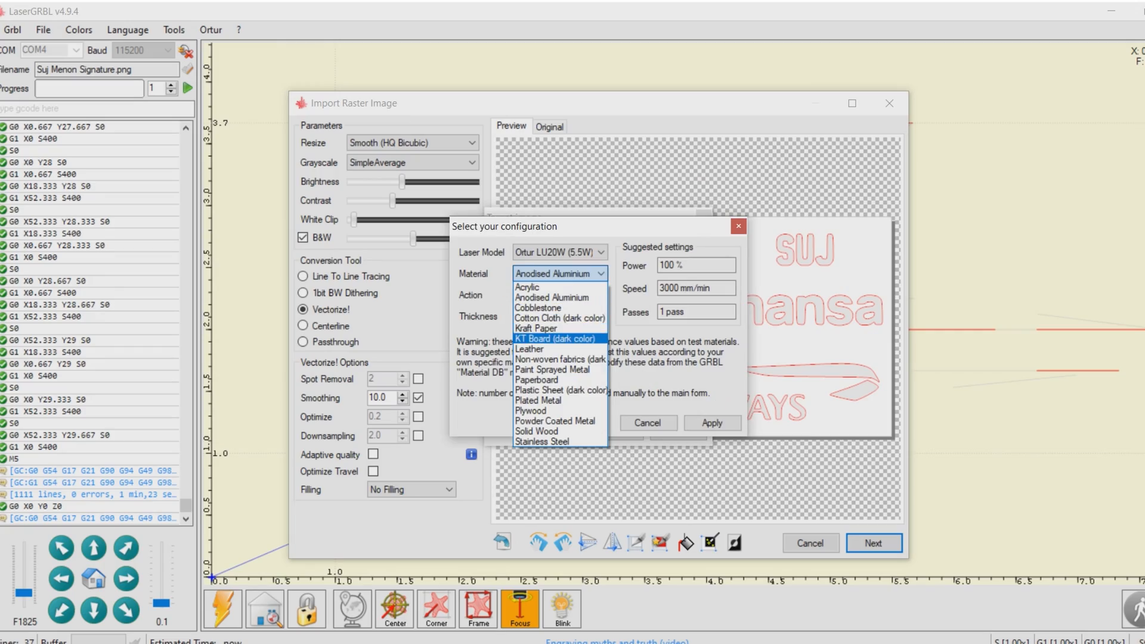
- Select Paperboard to get cut settings of 100% power, 1000 mm/min, 3 passes
click(537, 380)
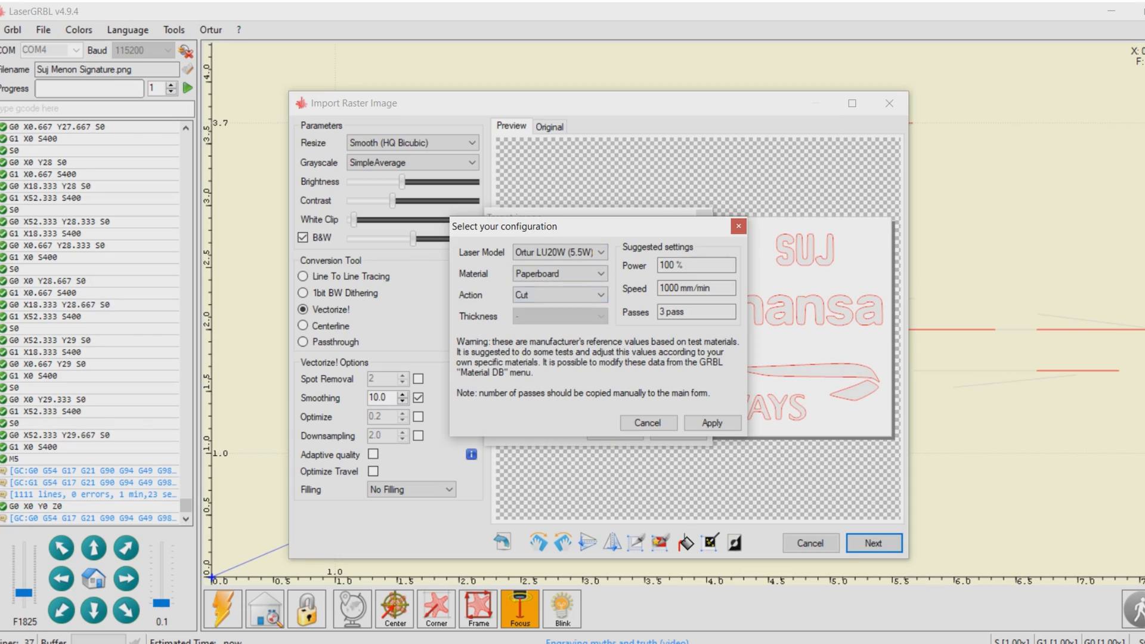